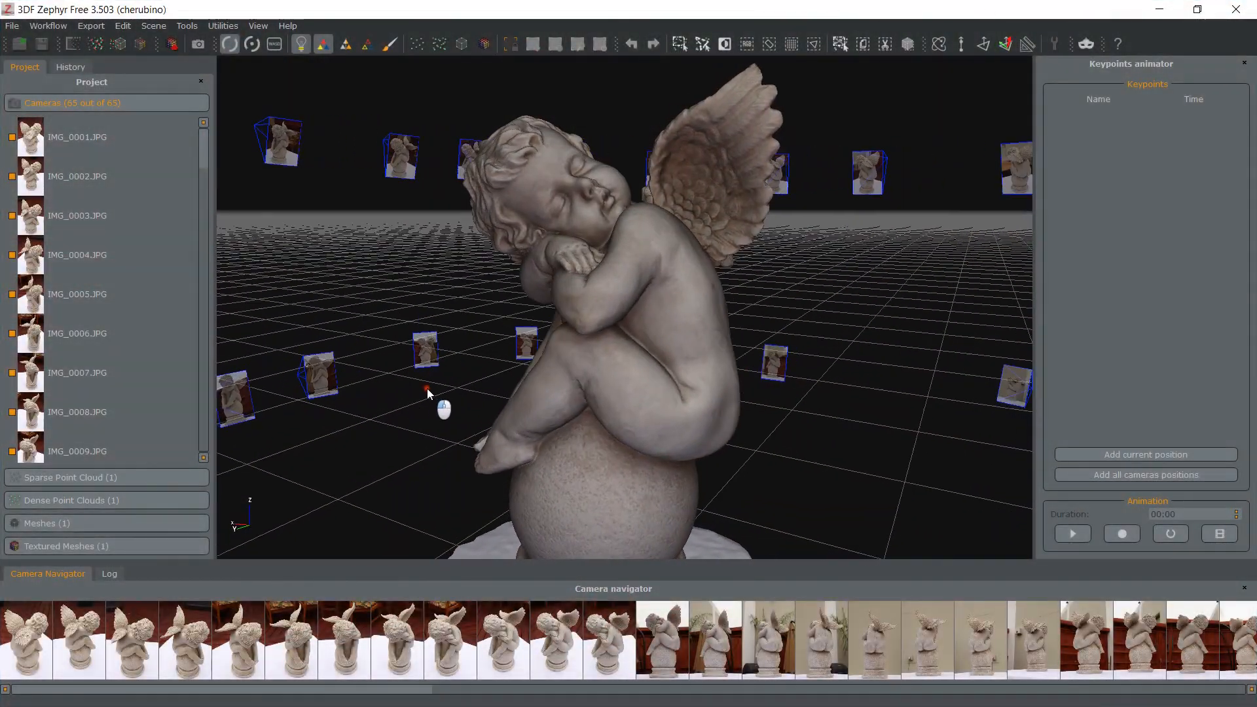
Show the Mesh filters submenu under Tools for the cherub reconstruction
{"action": "left_click", "coordinate": [186, 25]}
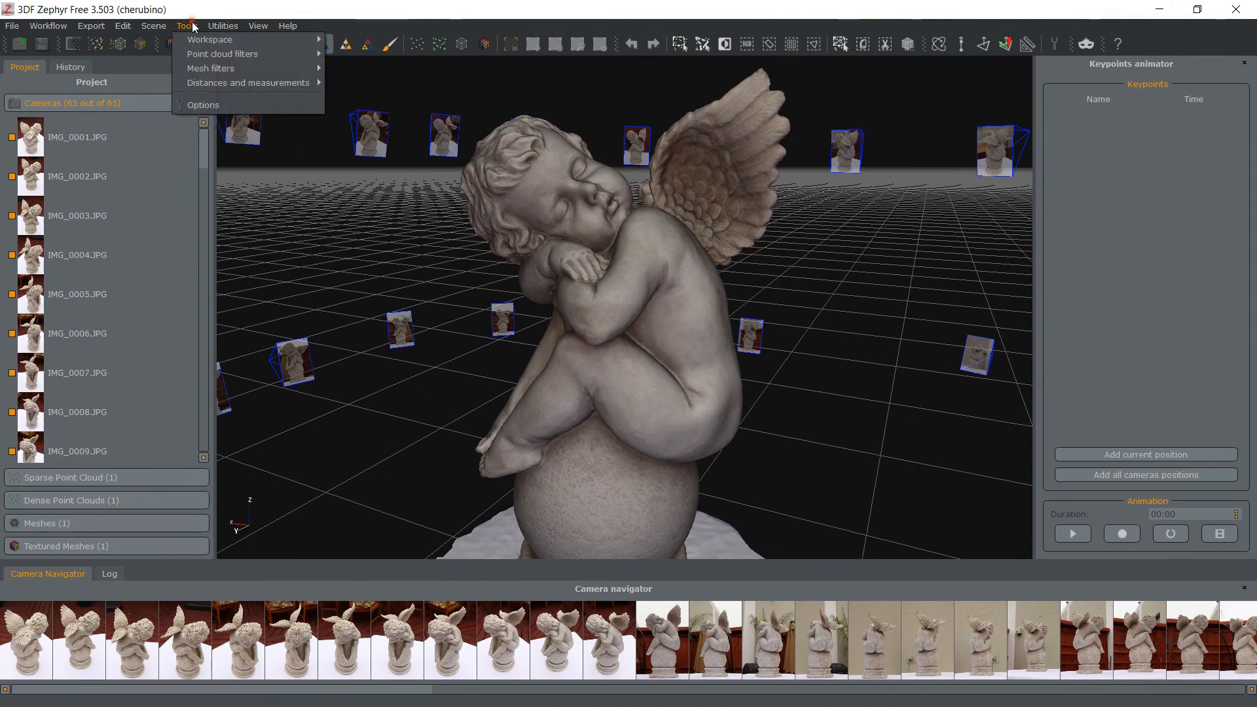
{"action": "mouse_move", "coordinate": [223, 54]}
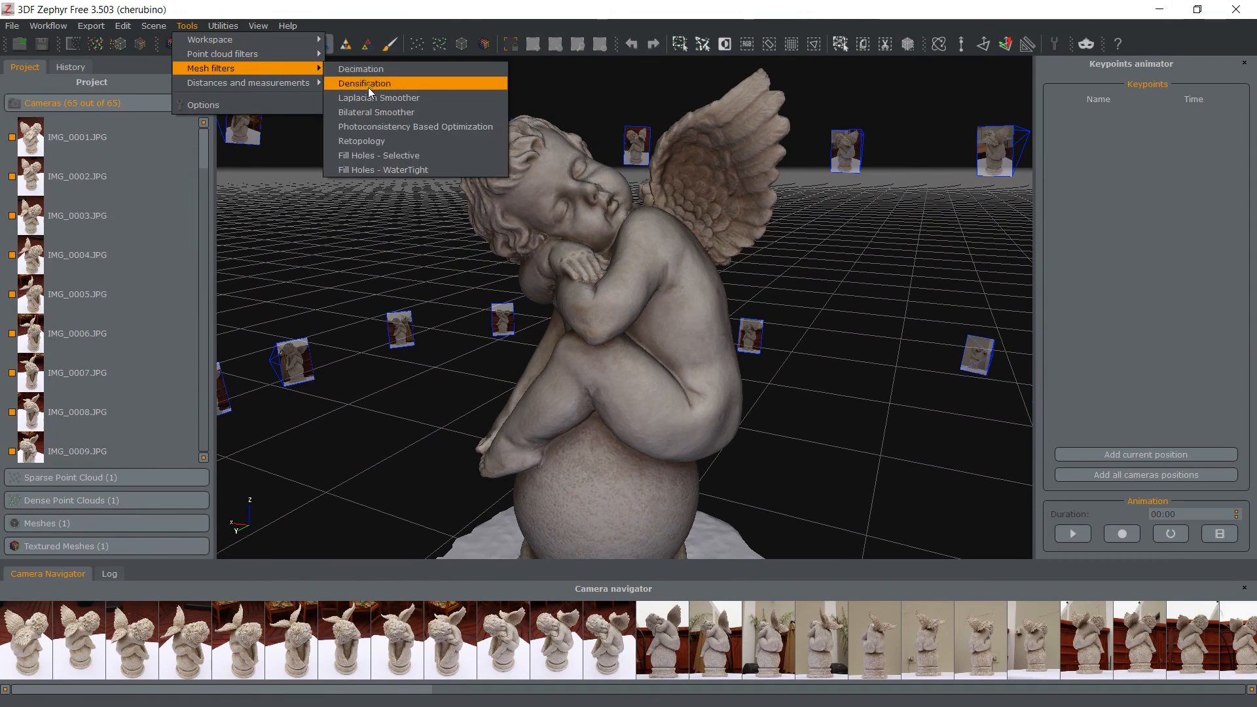
{"action": "mouse_move", "coordinate": [374, 168]}
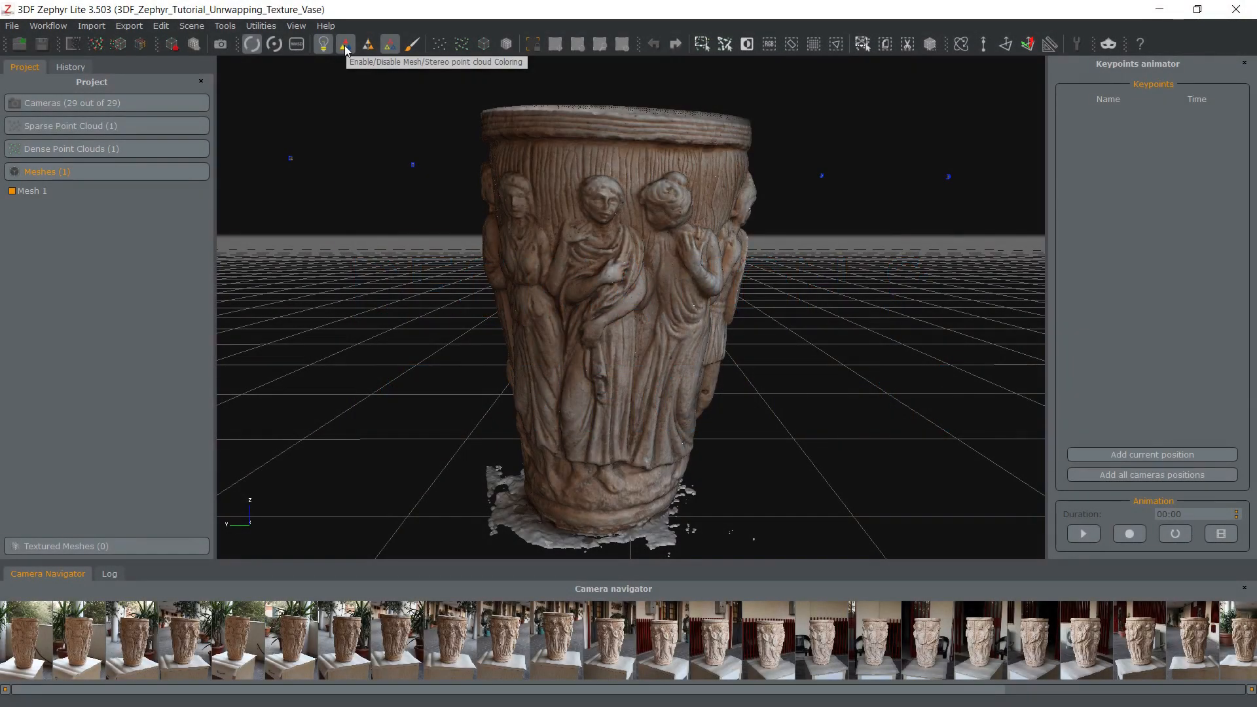
With mesh colouring off, decimate a copy of Mesh 1 to 100000 target vertices
{"action": "left_click", "coordinate": [322, 44]}
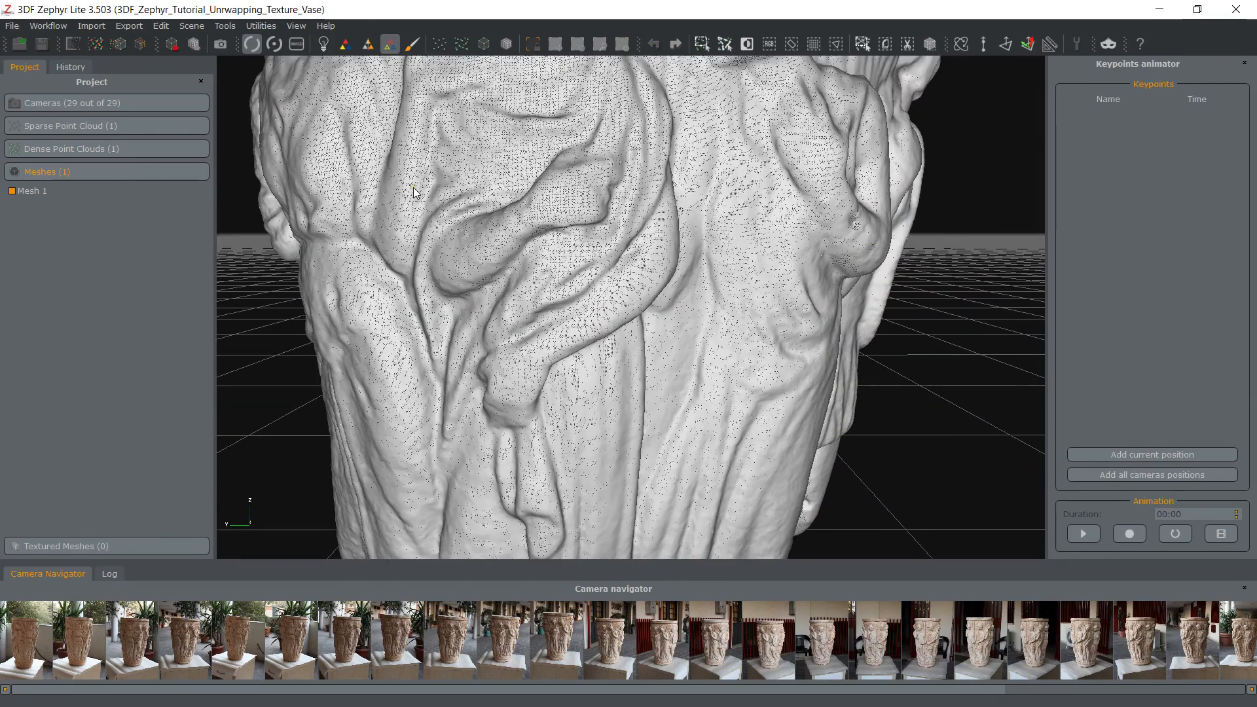
{"action": "right_click", "coordinate": [31, 192]}
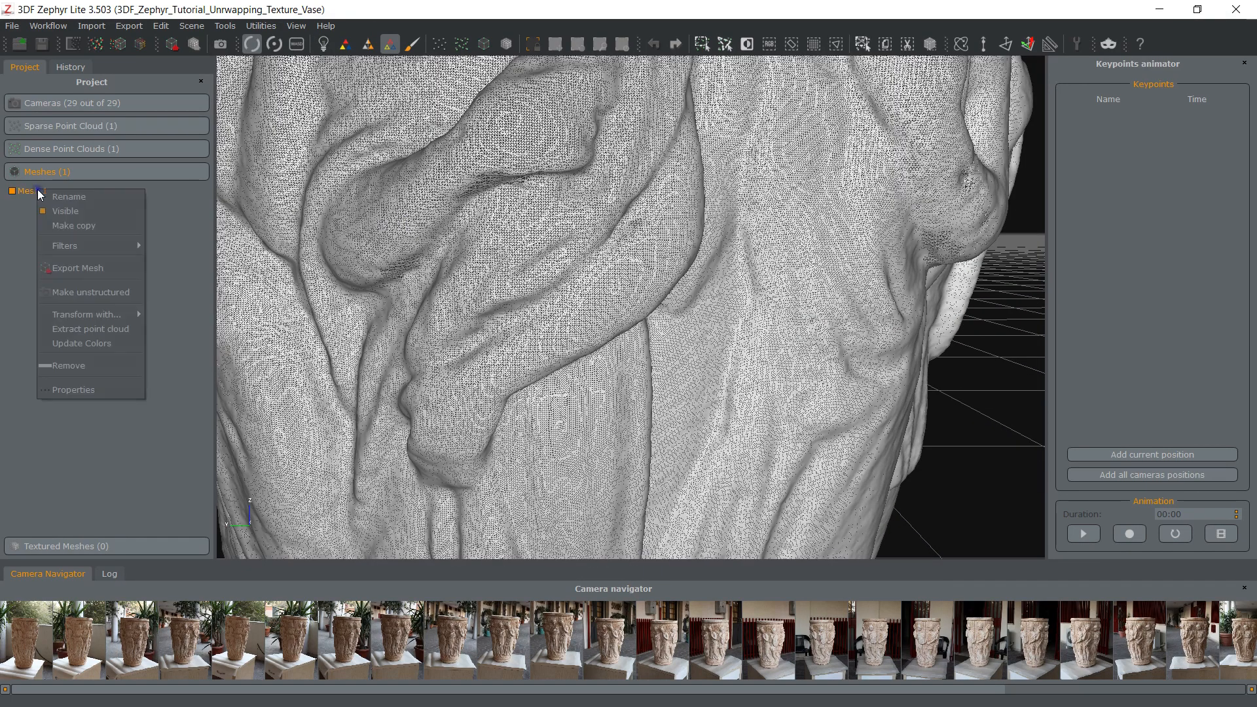
{"action": "left_click", "coordinate": [72, 390]}
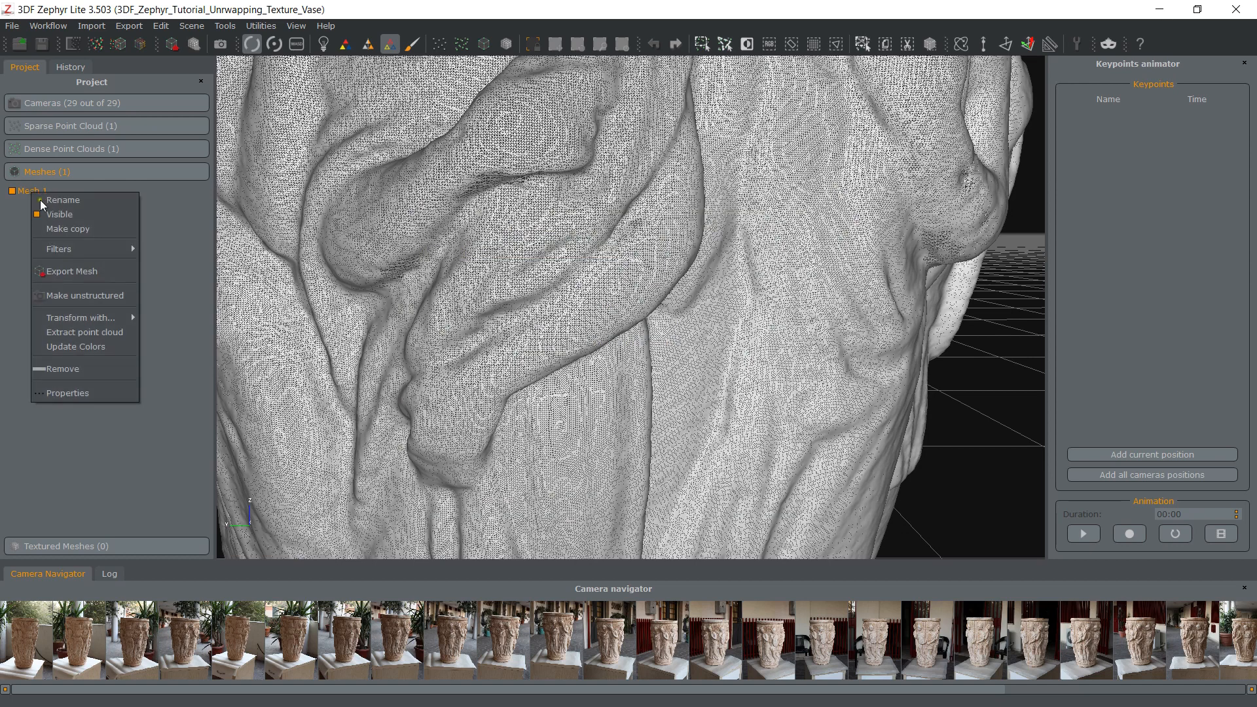
{"action": "mouse_move", "coordinate": [59, 249]}
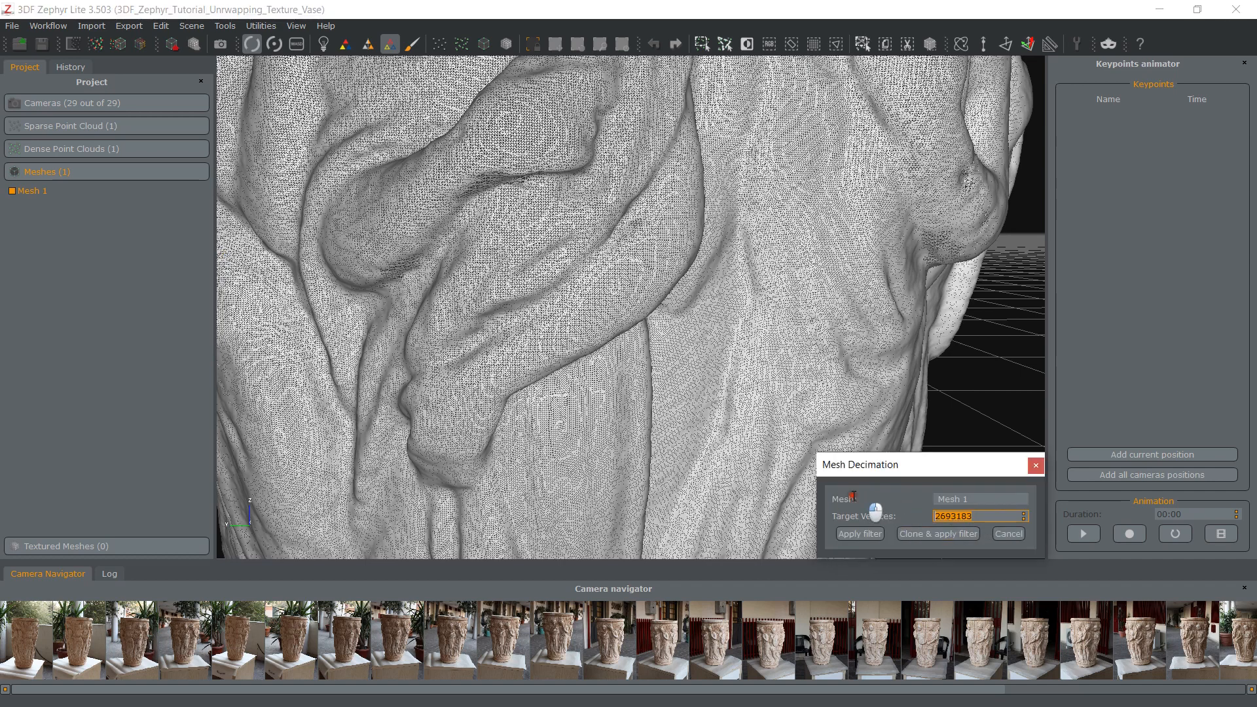
{"action": "type", "text": "100000"}
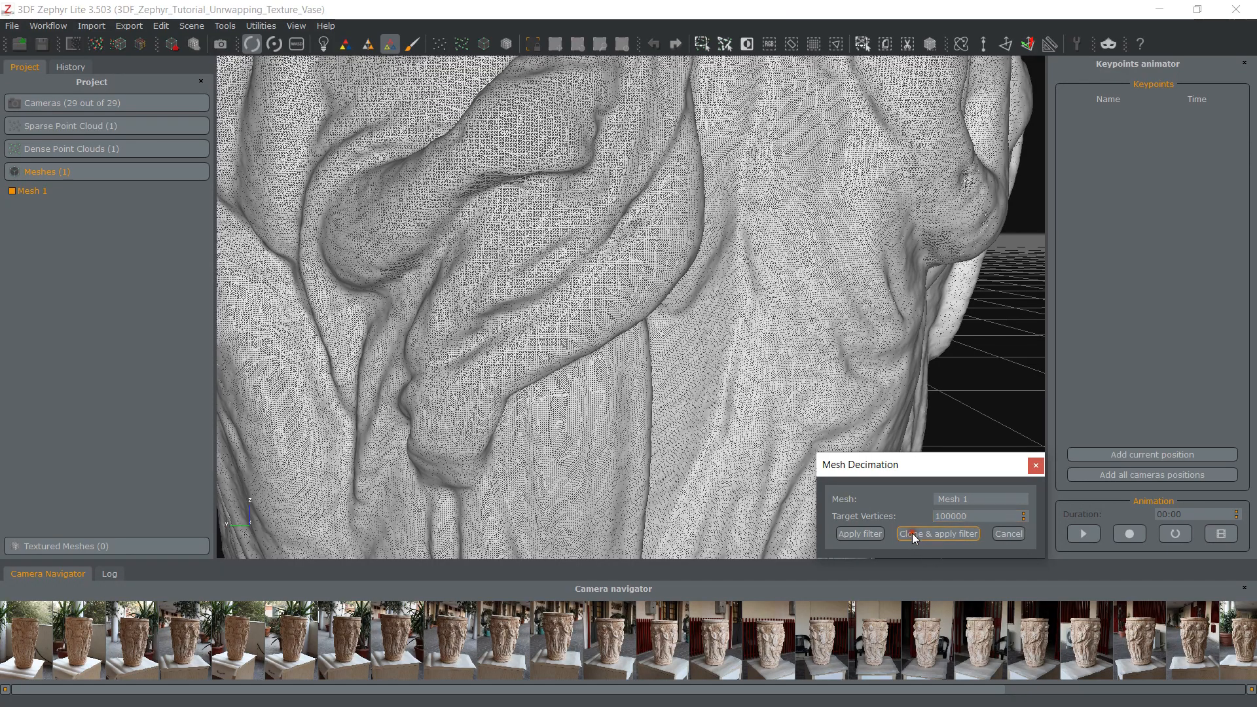
{"action": "left_click", "coordinate": [936, 535]}
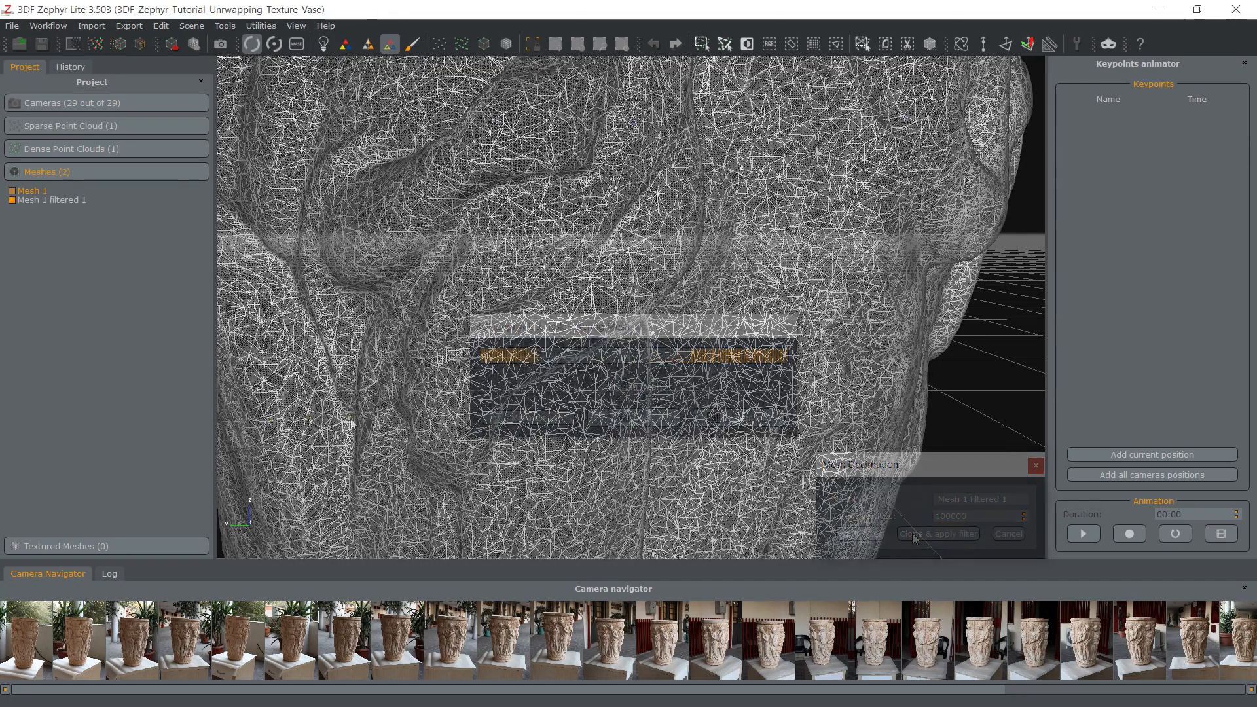
{"action": "left_click", "coordinate": [936, 533]}
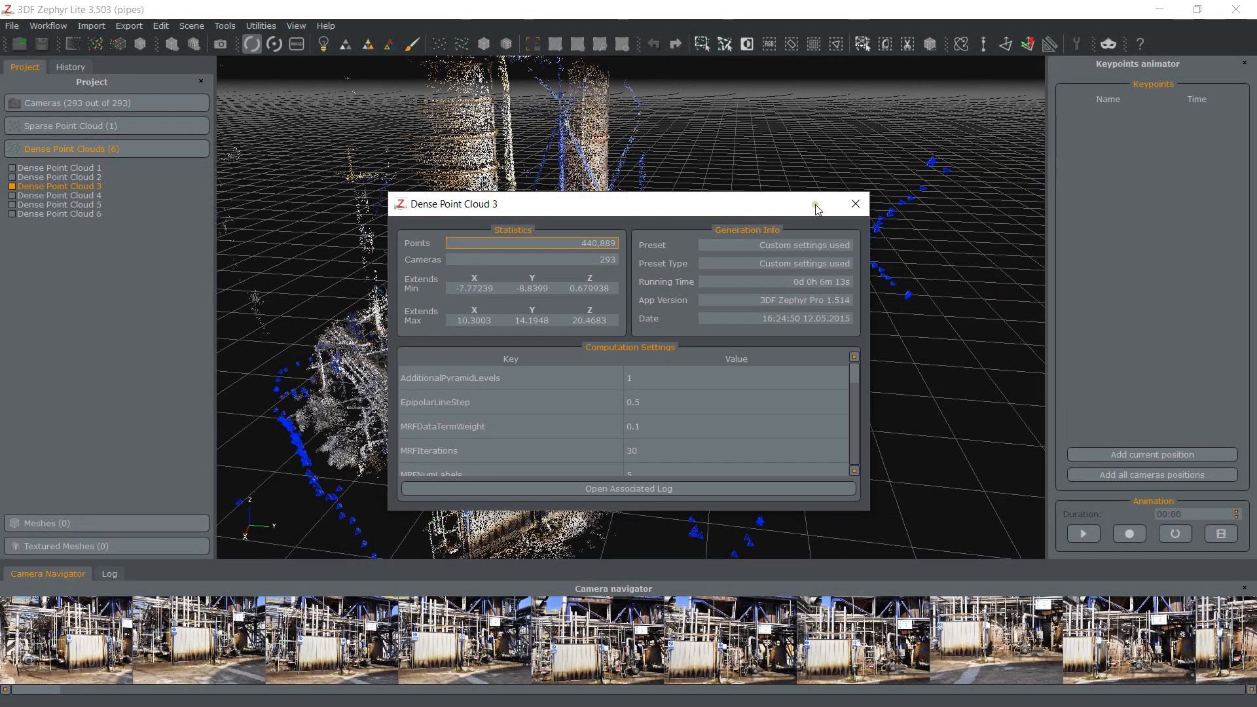
Close Dense Point Cloud 3's statistics and bring up the point cloud's actions
{"action": "left_click", "coordinate": [856, 204]}
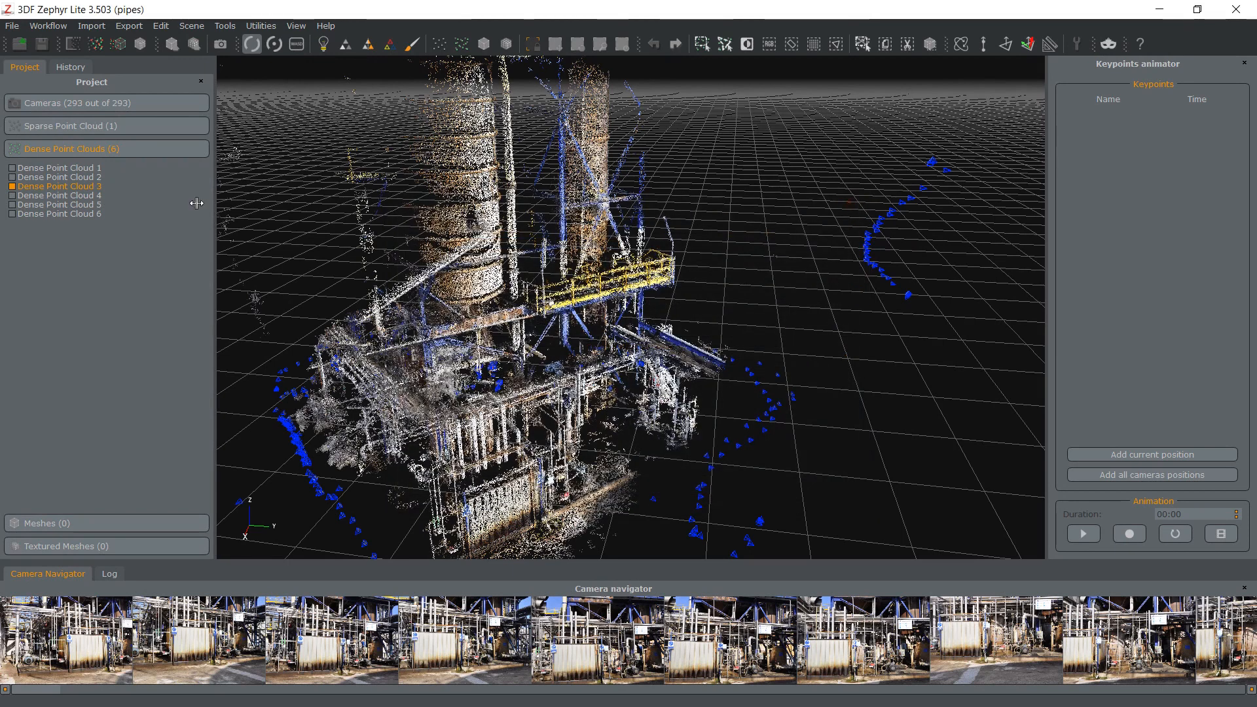
{"action": "right_click", "coordinate": [57, 186]}
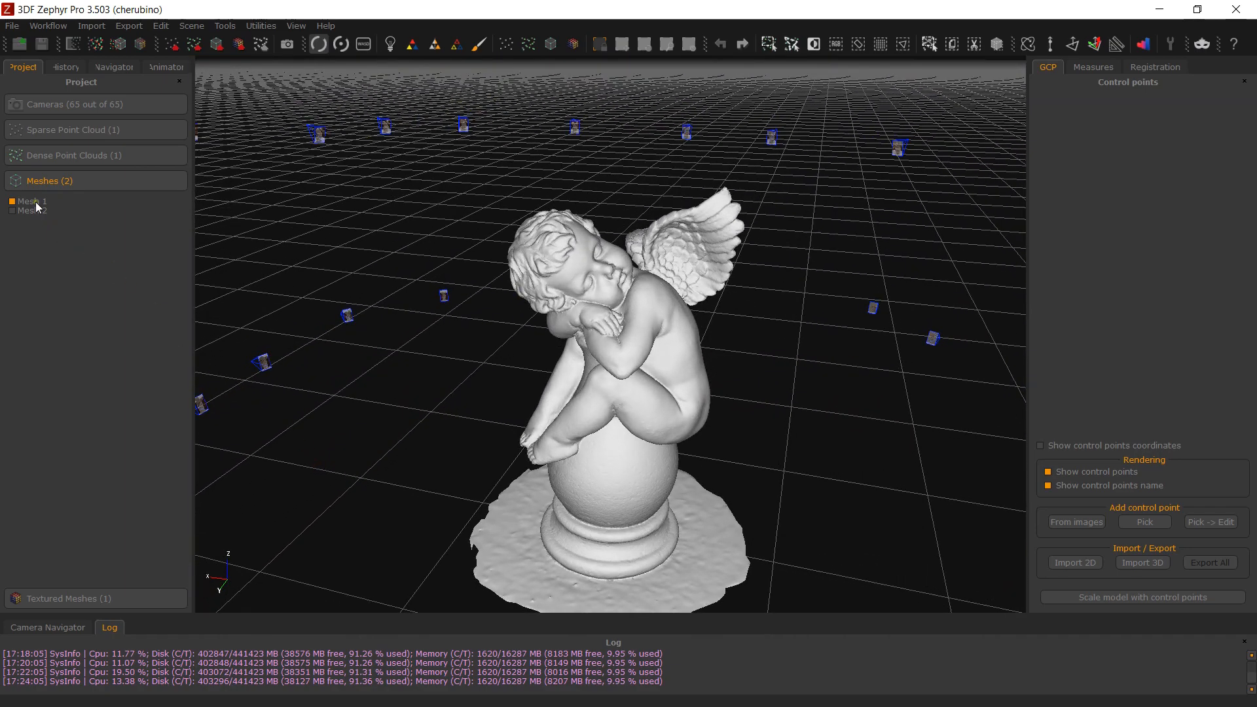
View the statistics of Mesh 1 and then Mesh 2, then orbit the cherub to its back
{"action": "double_click", "coordinate": [32, 202]}
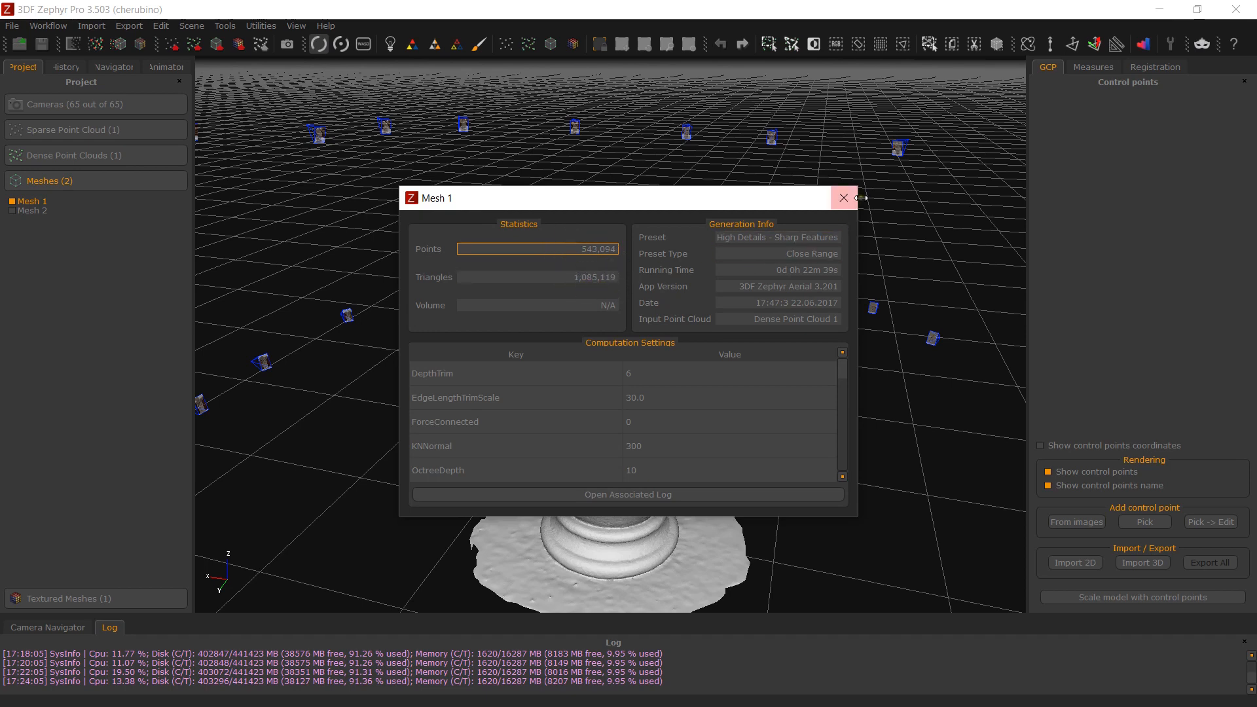
{"action": "left_click", "coordinate": [842, 198]}
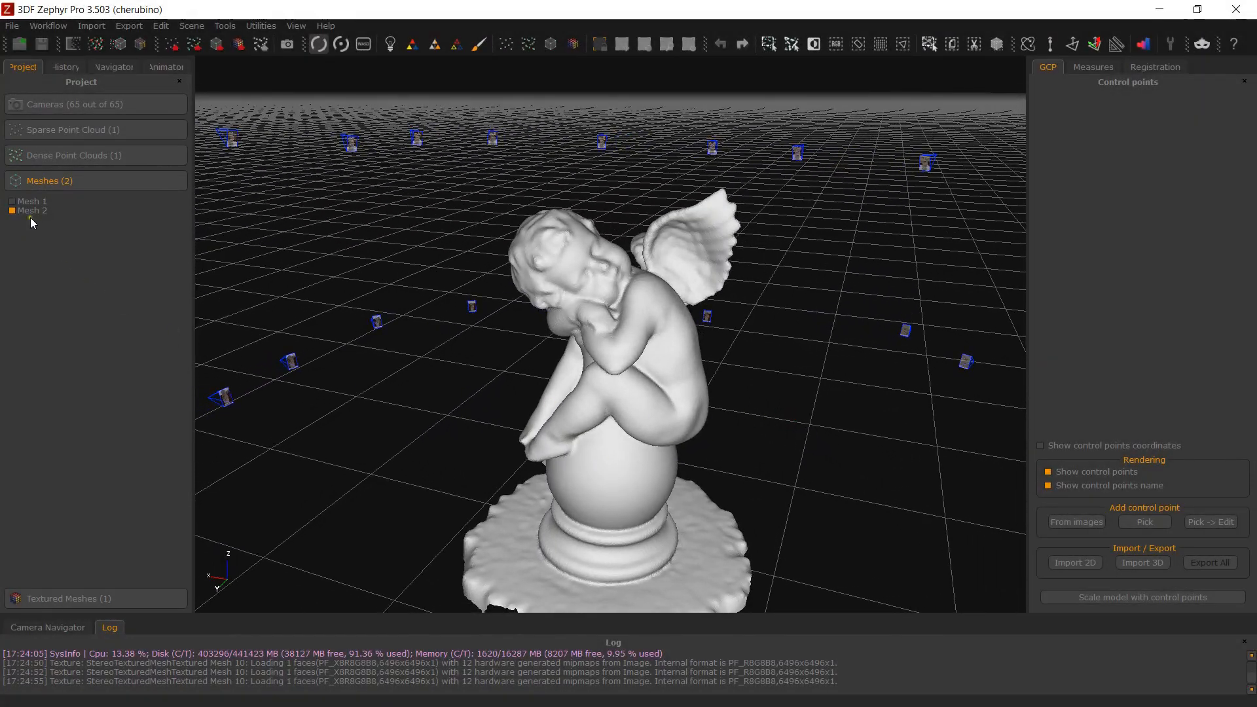
{"action": "double_click", "coordinate": [32, 210]}
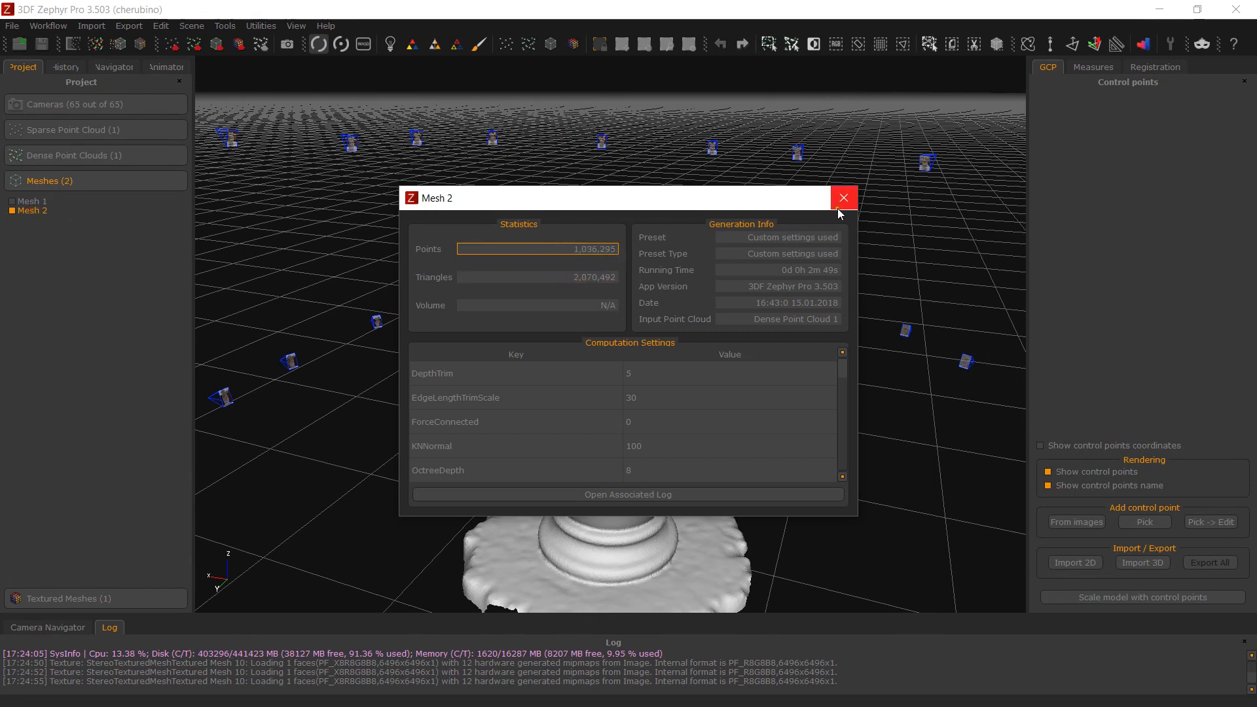
{"action": "left_click", "coordinate": [842, 197]}
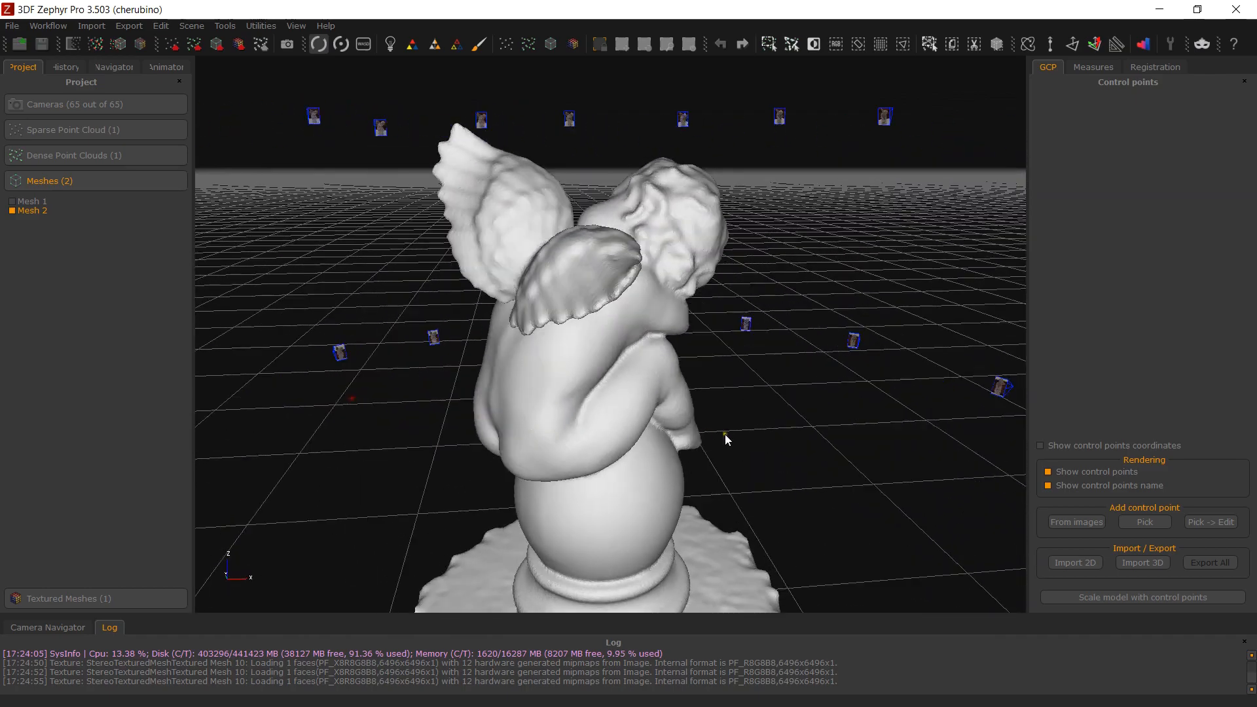
{"action": "left_click_drag", "start_coordinate": [726, 437], "coordinate": [449, 430]}
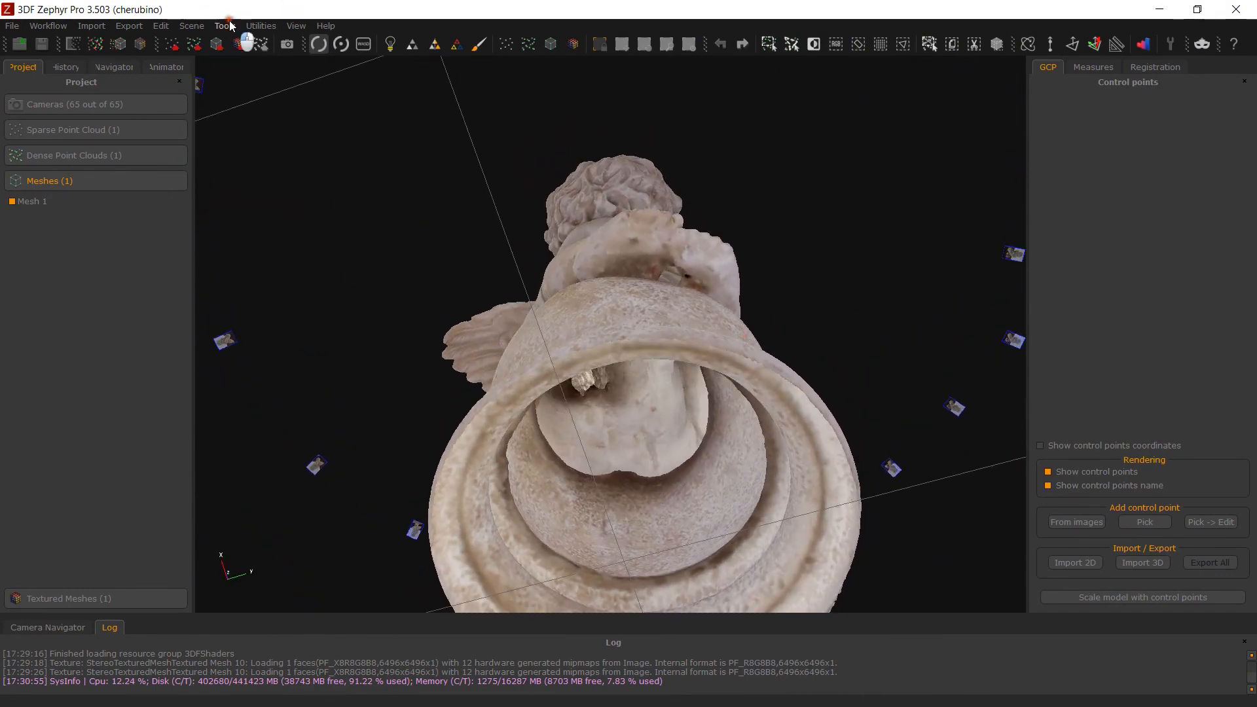
Selectively fill the chosen hole at the cherub's base and let the workspace save
{"action": "left_click", "coordinate": [226, 25]}
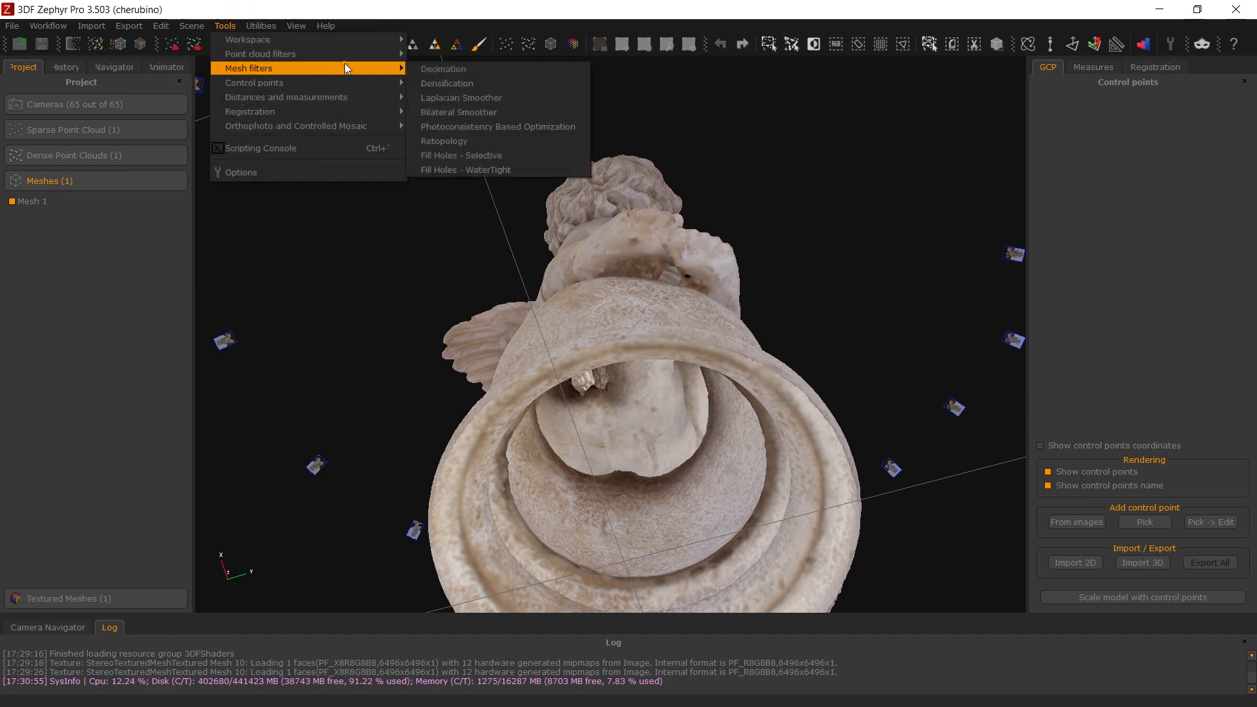
{"action": "mouse_move", "coordinate": [480, 155]}
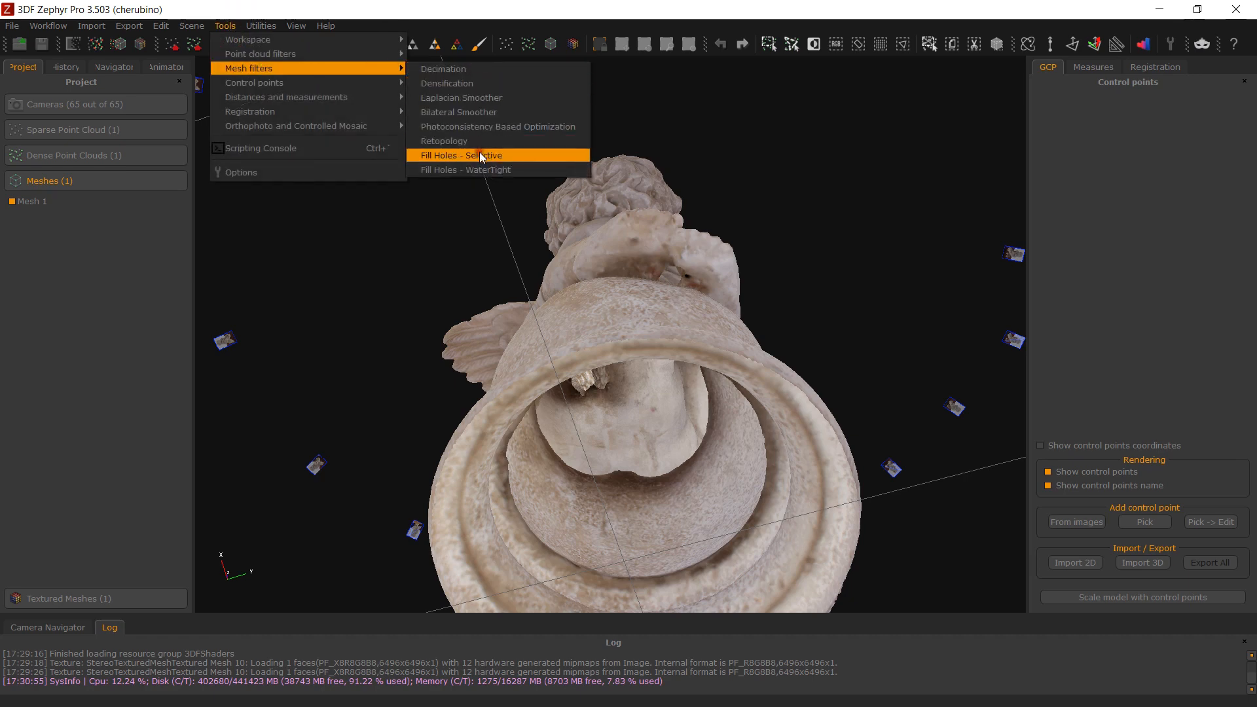
{"action": "left_click", "coordinate": [461, 154]}
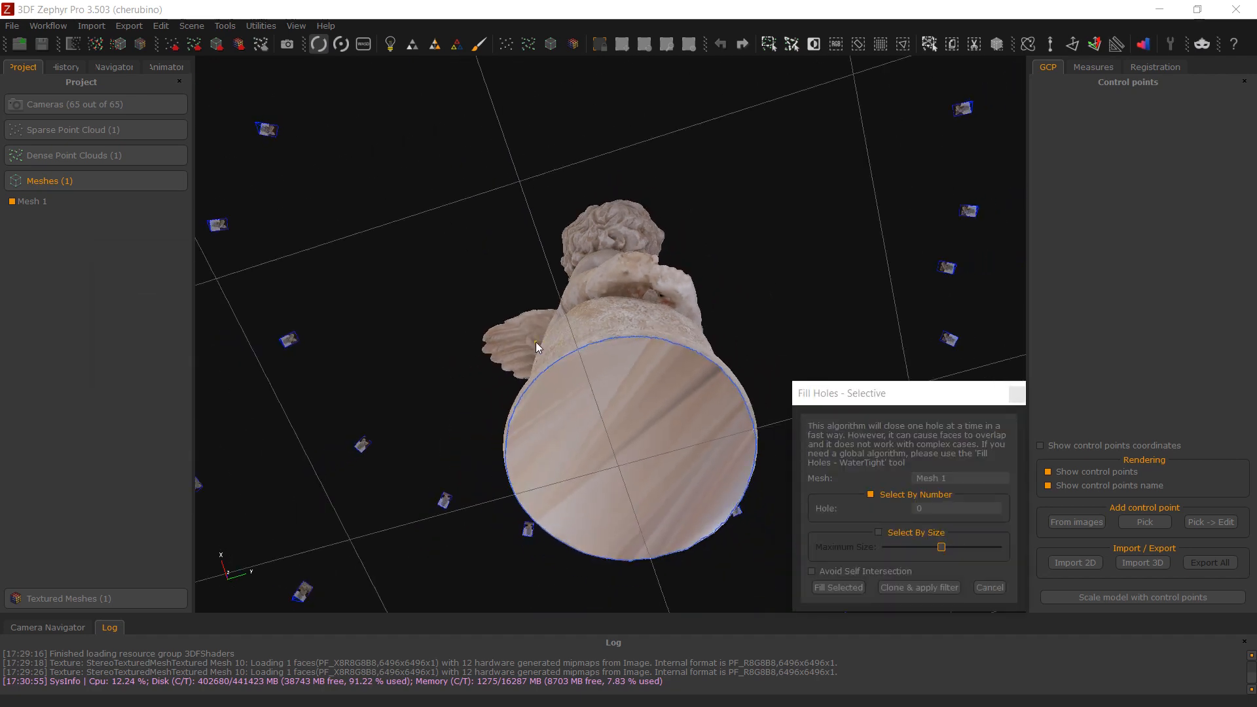
{"action": "left_click_drag", "start_coordinate": [537, 346], "coordinate": [791, 479]}
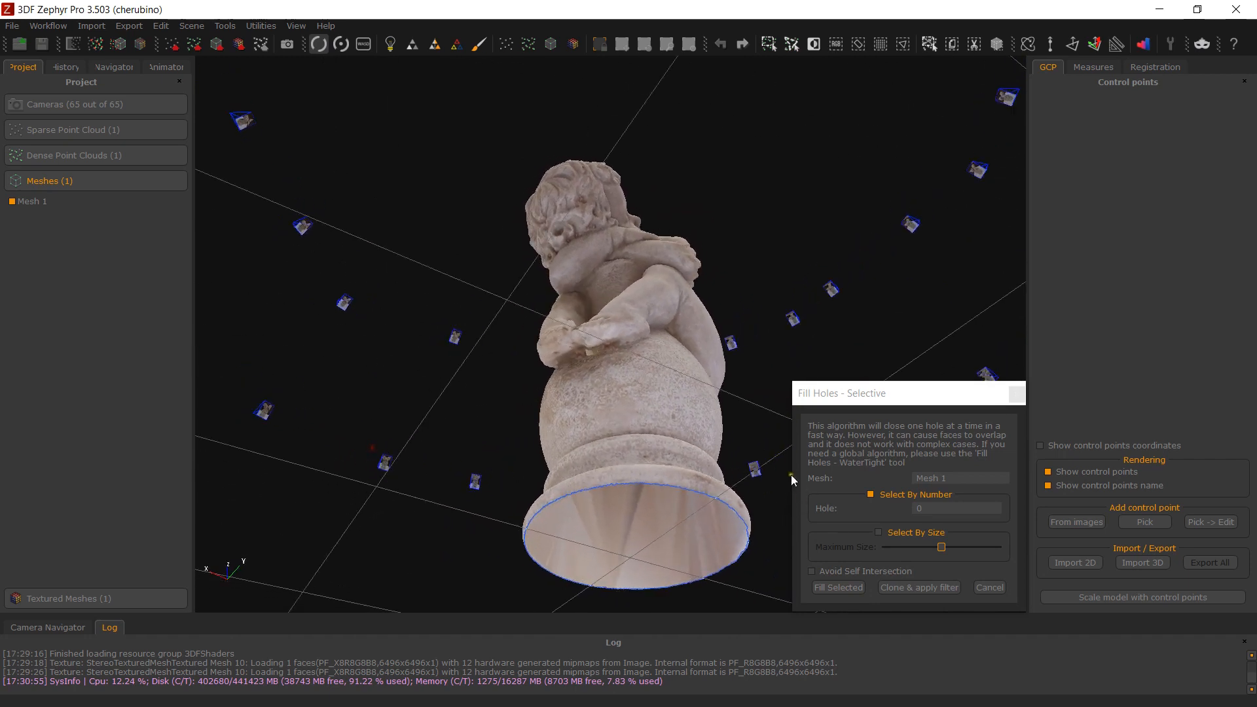
{"action": "left_click", "coordinate": [956, 508]}
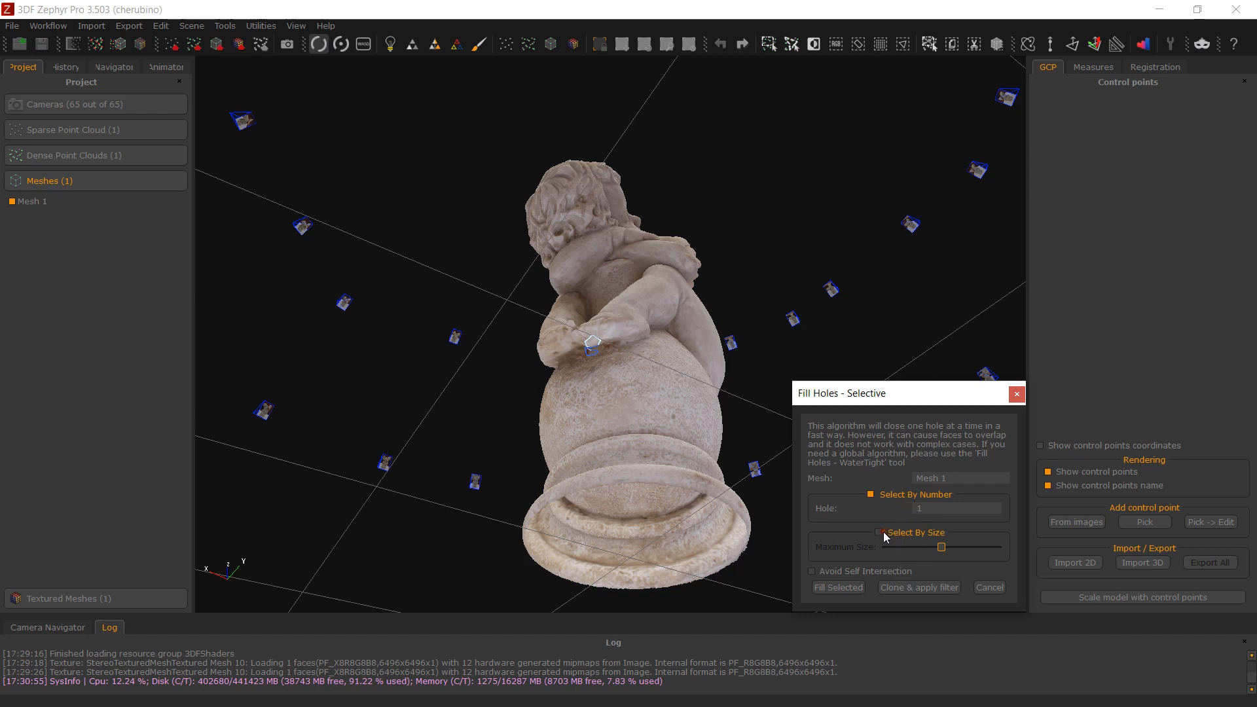
{"action": "left_click", "coordinate": [881, 533]}
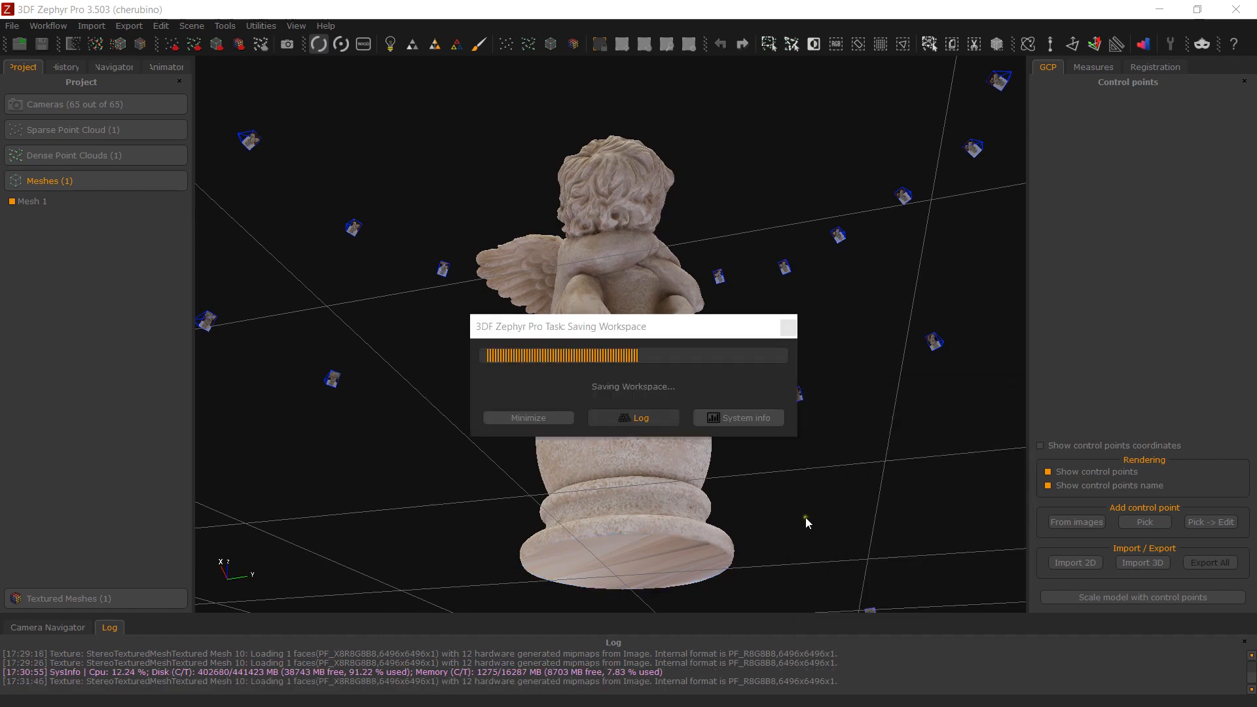
{"action": "left_click", "coordinate": [633, 418]}
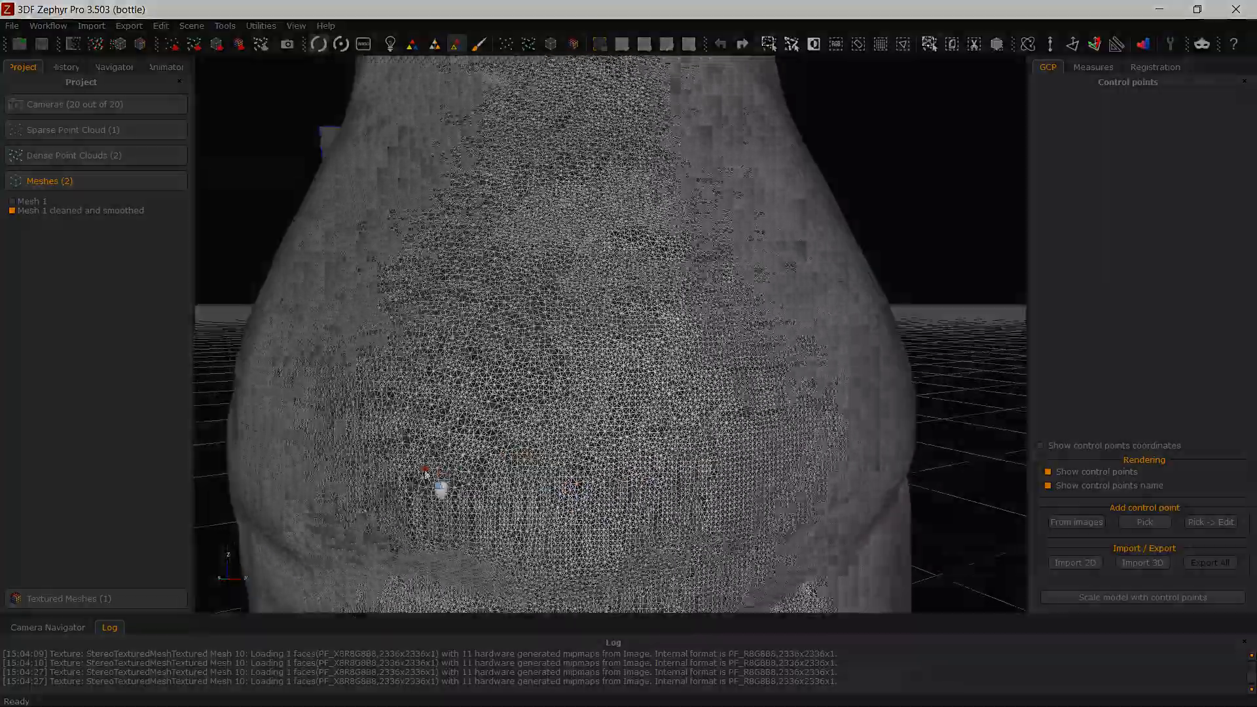
Select the pillar's upper triangles and bring up Triangles selections filtering for them
{"action": "right_click", "coordinate": [31, 200]}
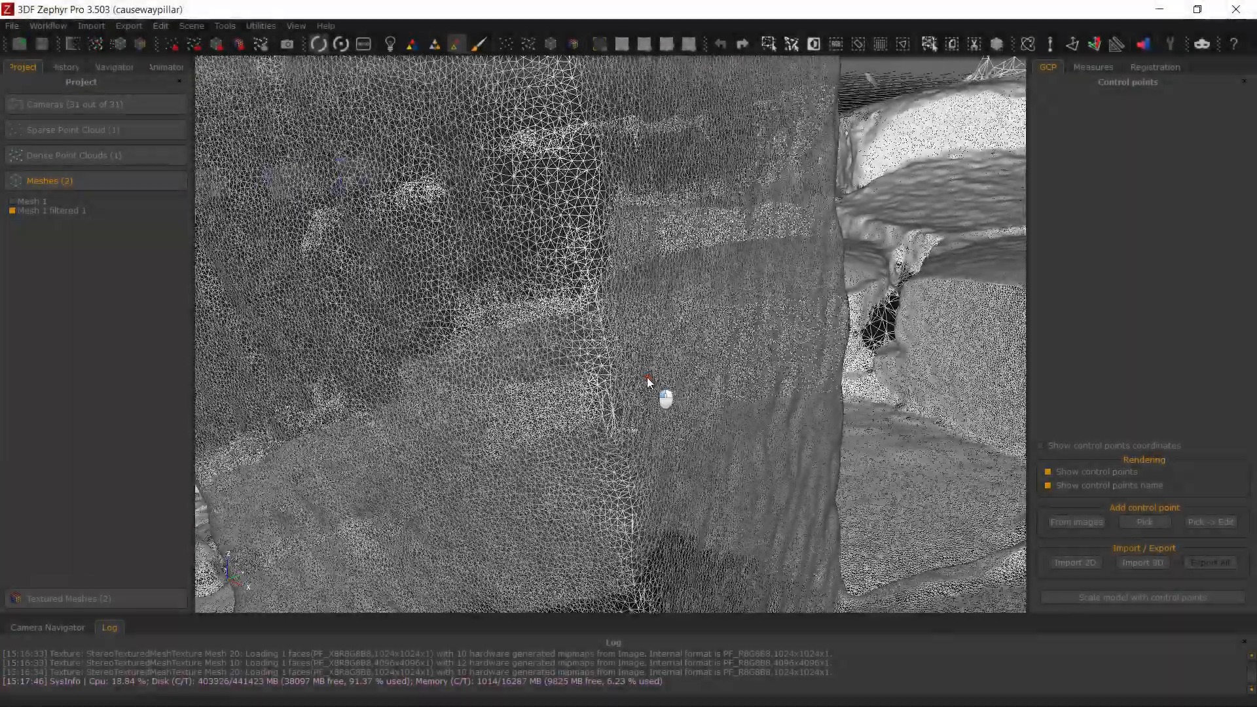
{"action": "left_click_drag", "start_coordinate": [650, 383], "coordinate": [505, 351]}
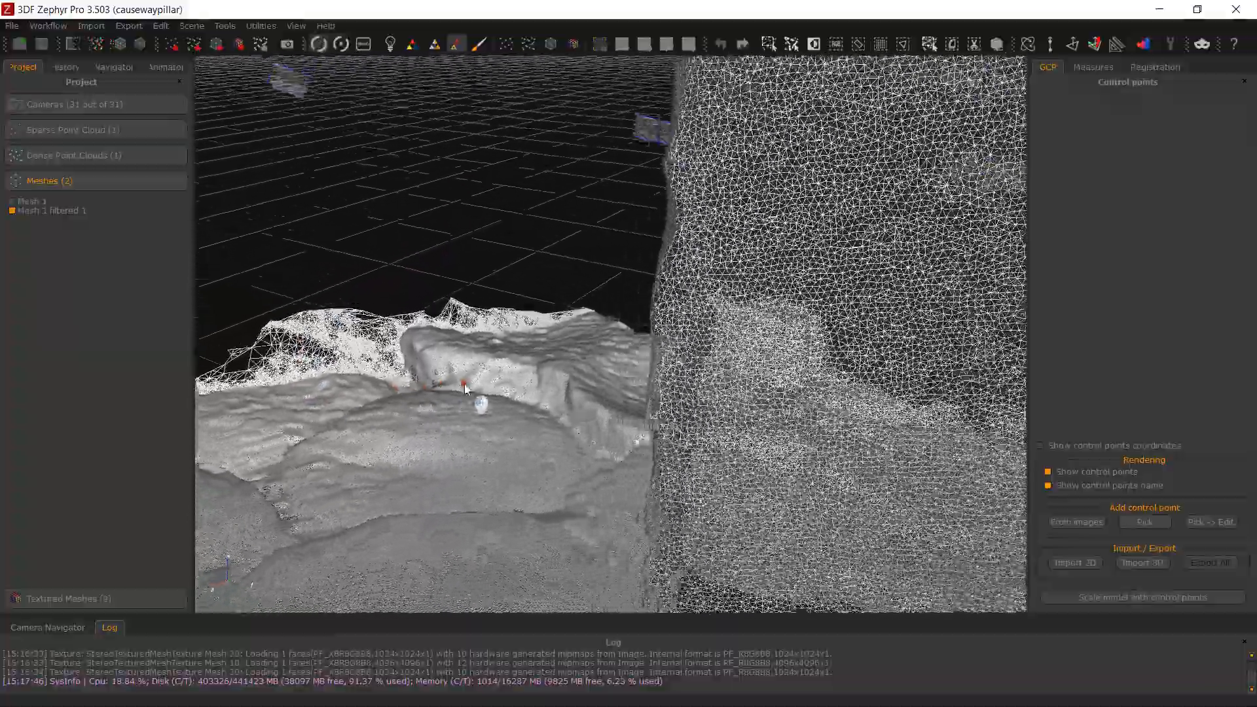
{"action": "left_click", "coordinate": [998, 45]}
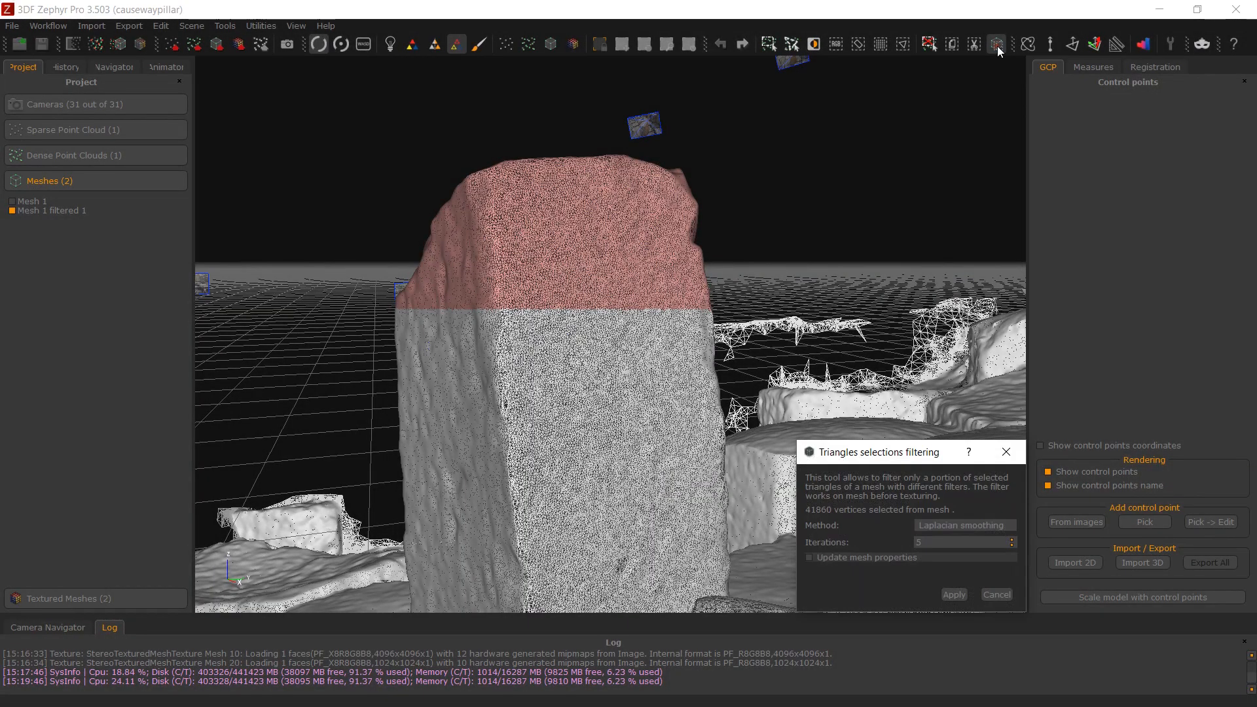
{"action": "left_click", "coordinate": [963, 526]}
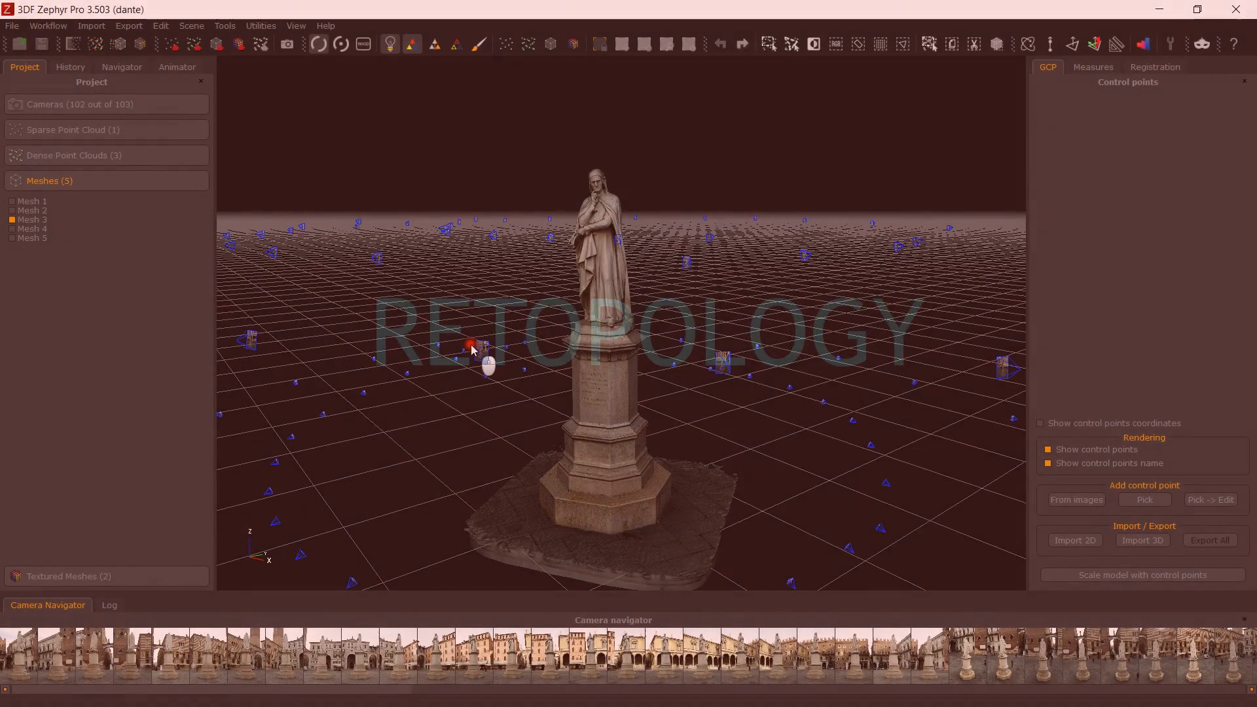
Filter the selected base triangles with the Retopology method at 15699 target vertices
{"action": "left_click", "coordinate": [455, 45]}
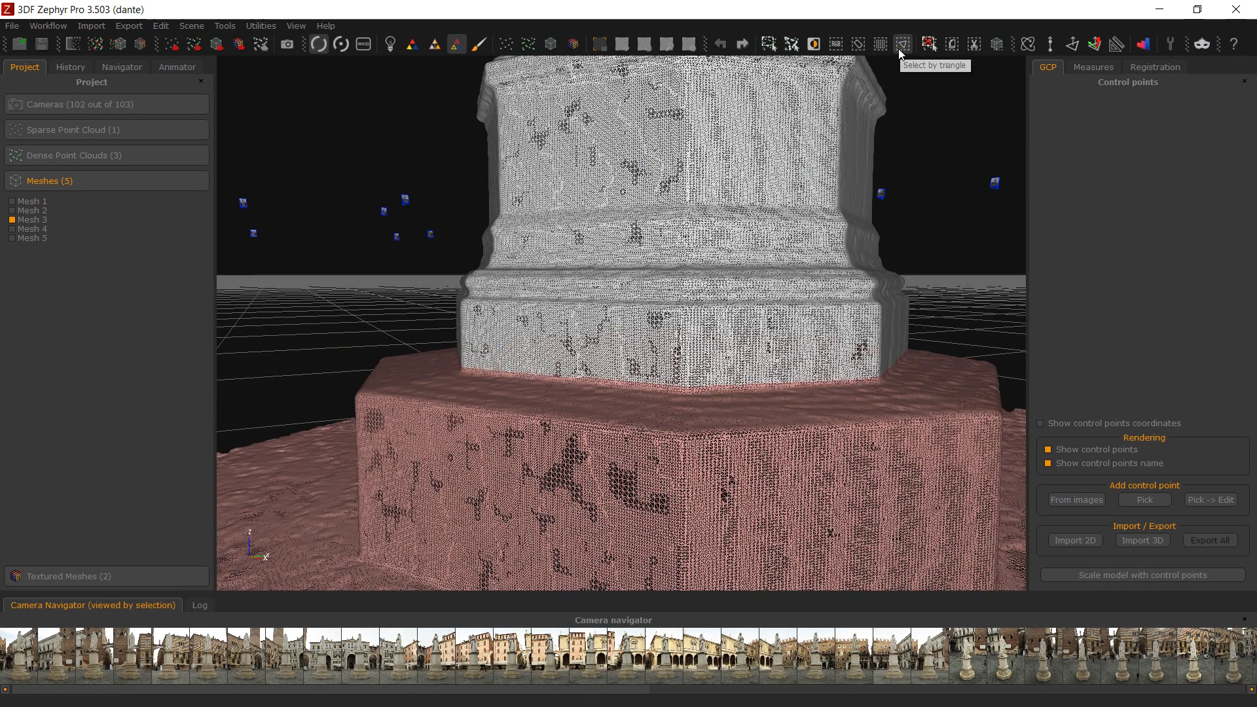
{"action": "mouse_move", "coordinate": [995, 45]}
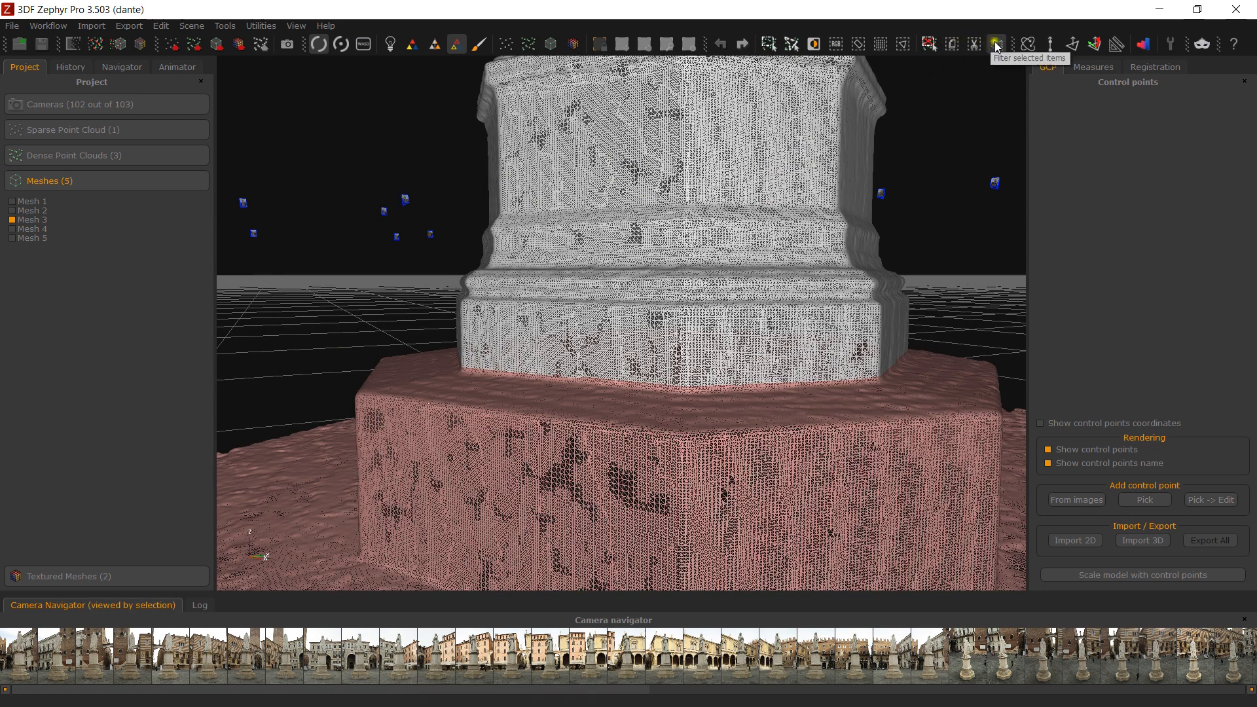
{"action": "left_click", "coordinate": [995, 45]}
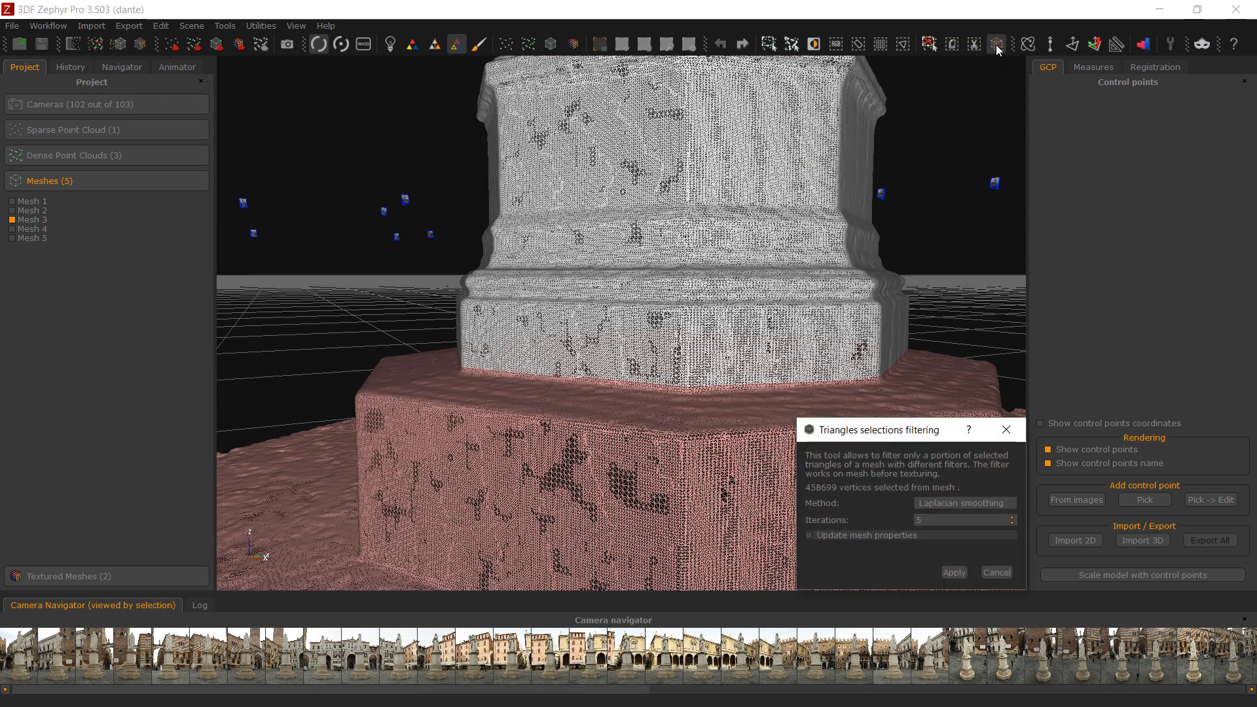
{"action": "left_click_drag", "start_coordinate": [877, 430], "coordinate": [962, 173]}
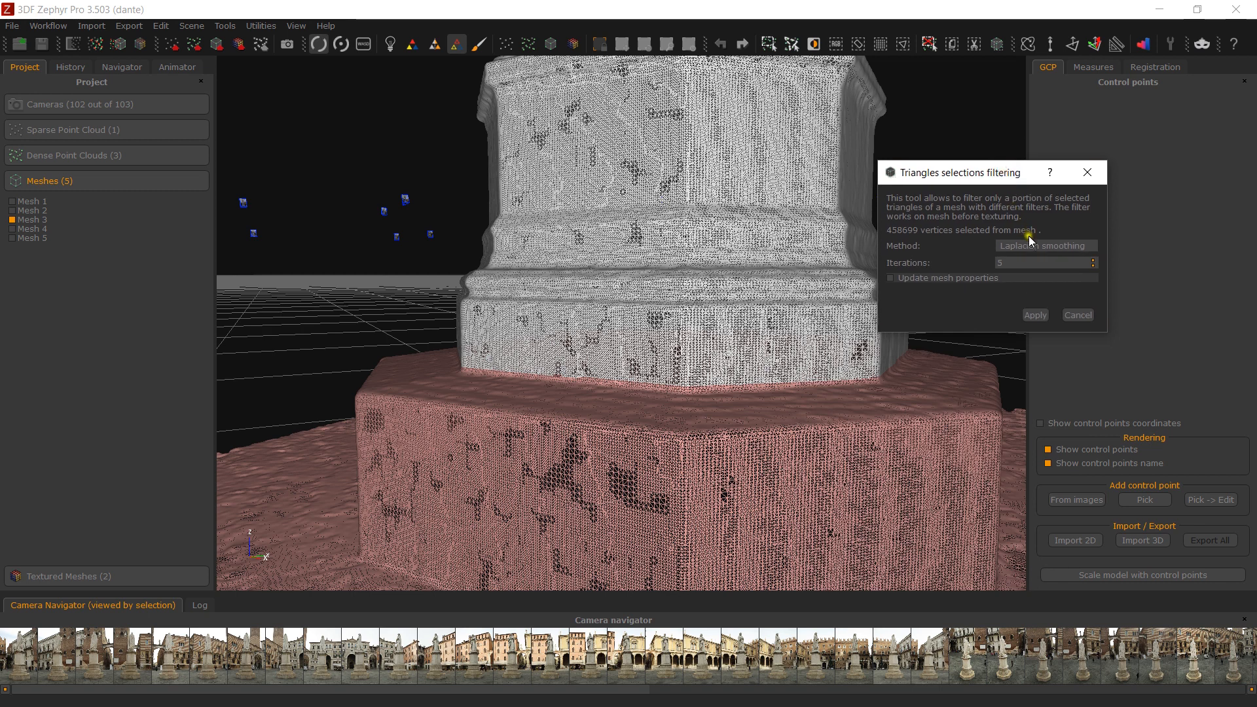
{"action": "left_click", "coordinate": [1045, 245]}
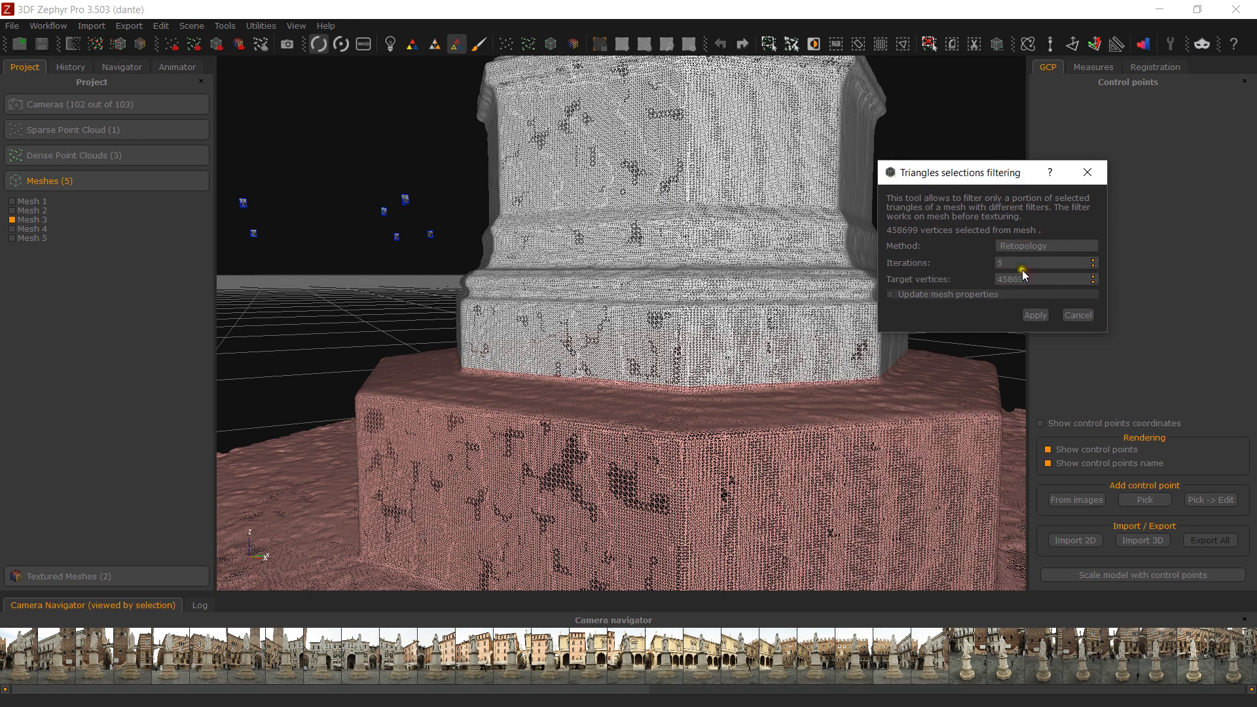
{"action": "left_click", "coordinate": [1042, 277]}
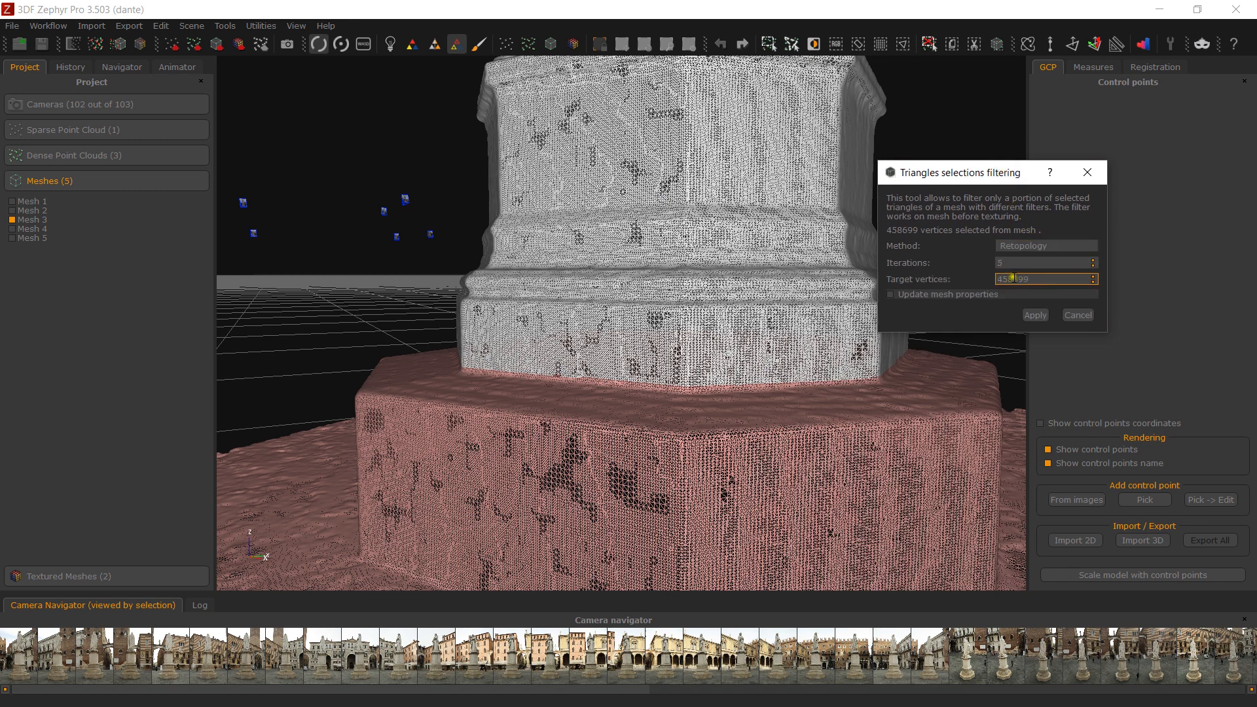
{"action": "type", "text": "15699"}
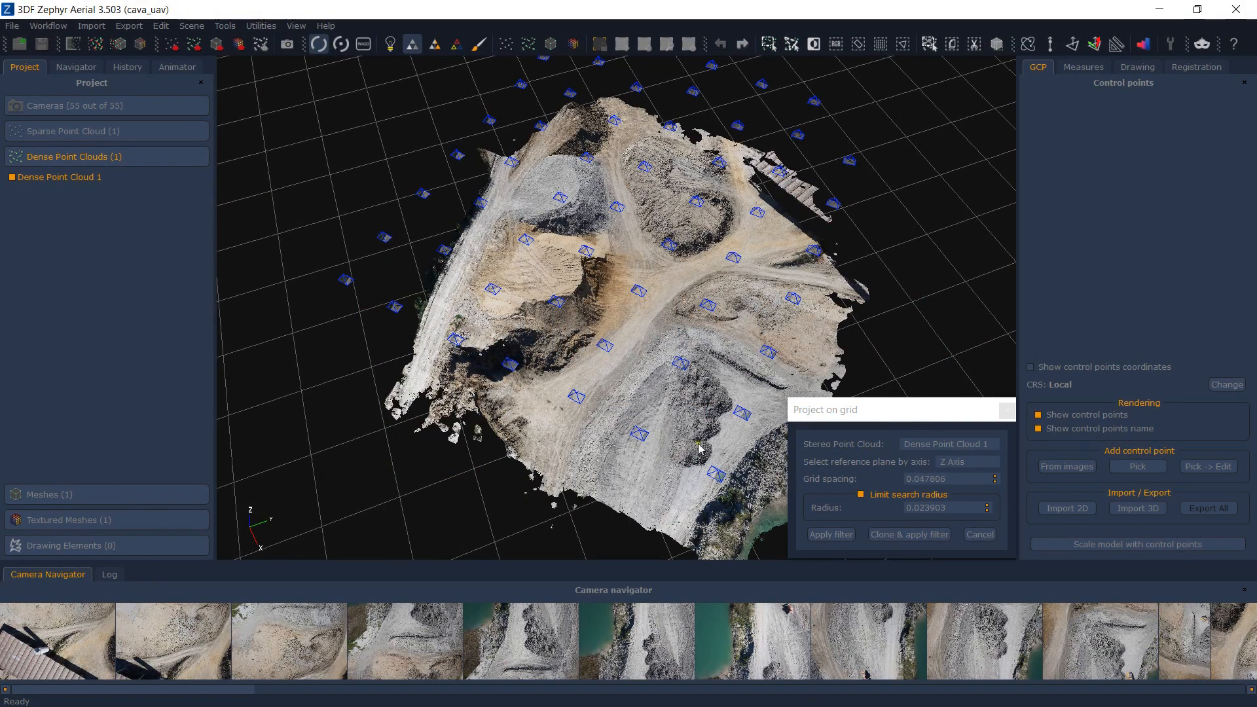
Project the quarry point cloud on a grid with 0.1 spacing as a cloned copy
{"action": "left_click", "coordinate": [951, 479]}
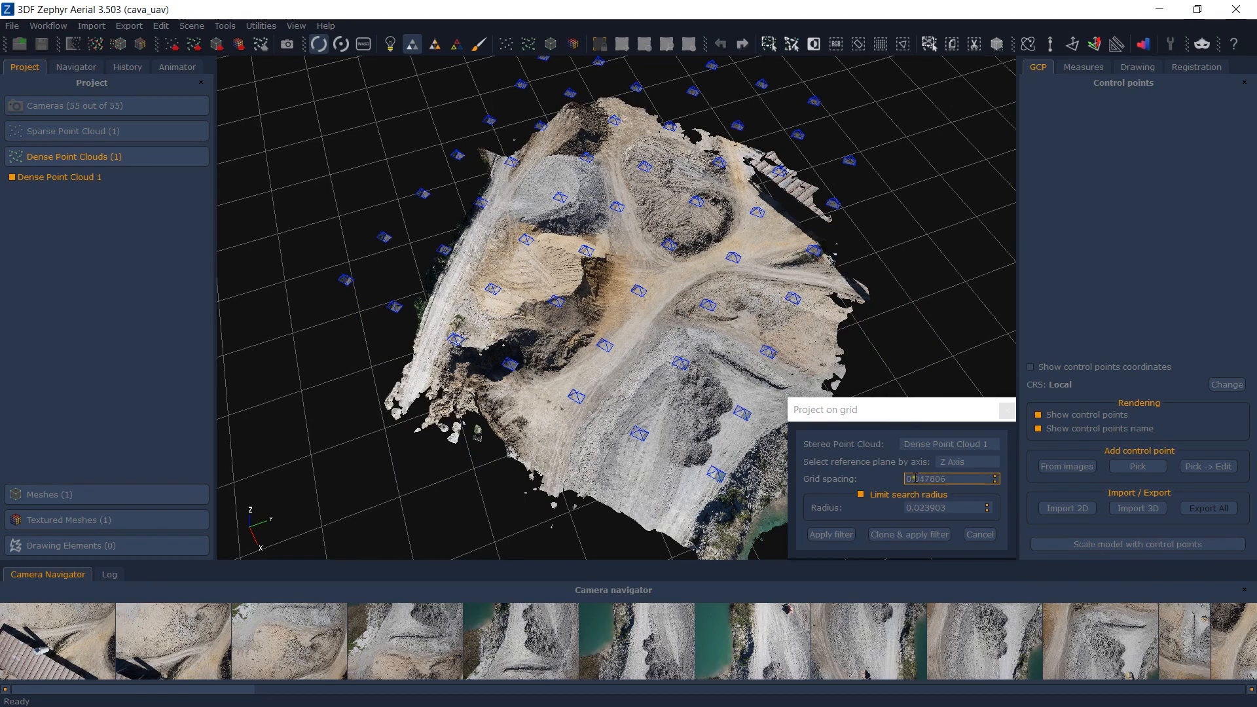
{"action": "type", "text": "0.1"}
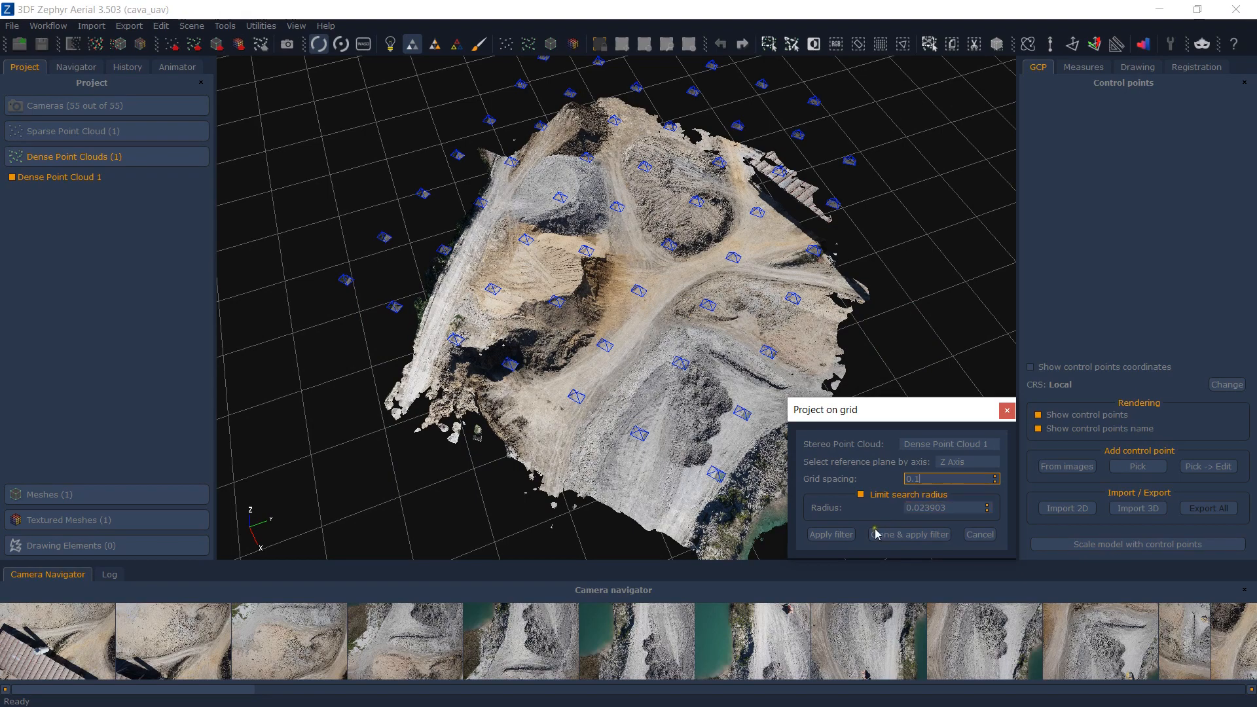
{"action": "left_click", "coordinate": [909, 535]}
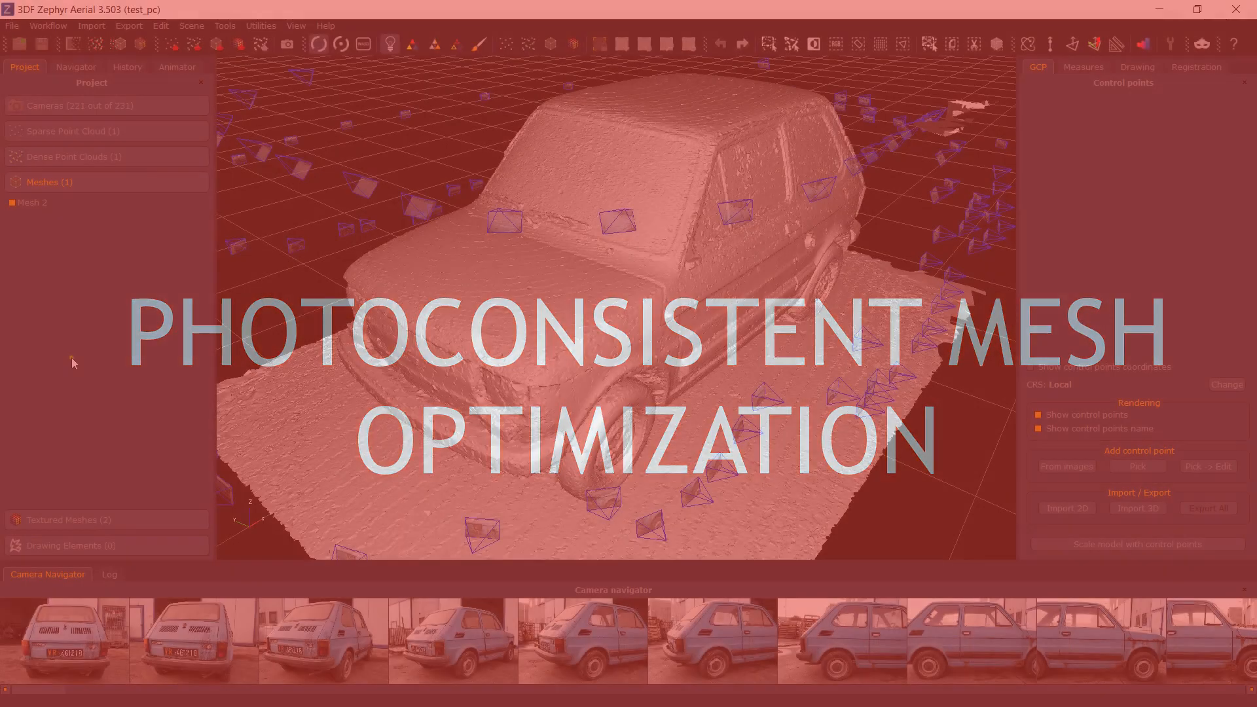
Start Photoconsistency Based Optimization on the car's Mesh 2 from its Filters menu
{"action": "right_click", "coordinate": [31, 203]}
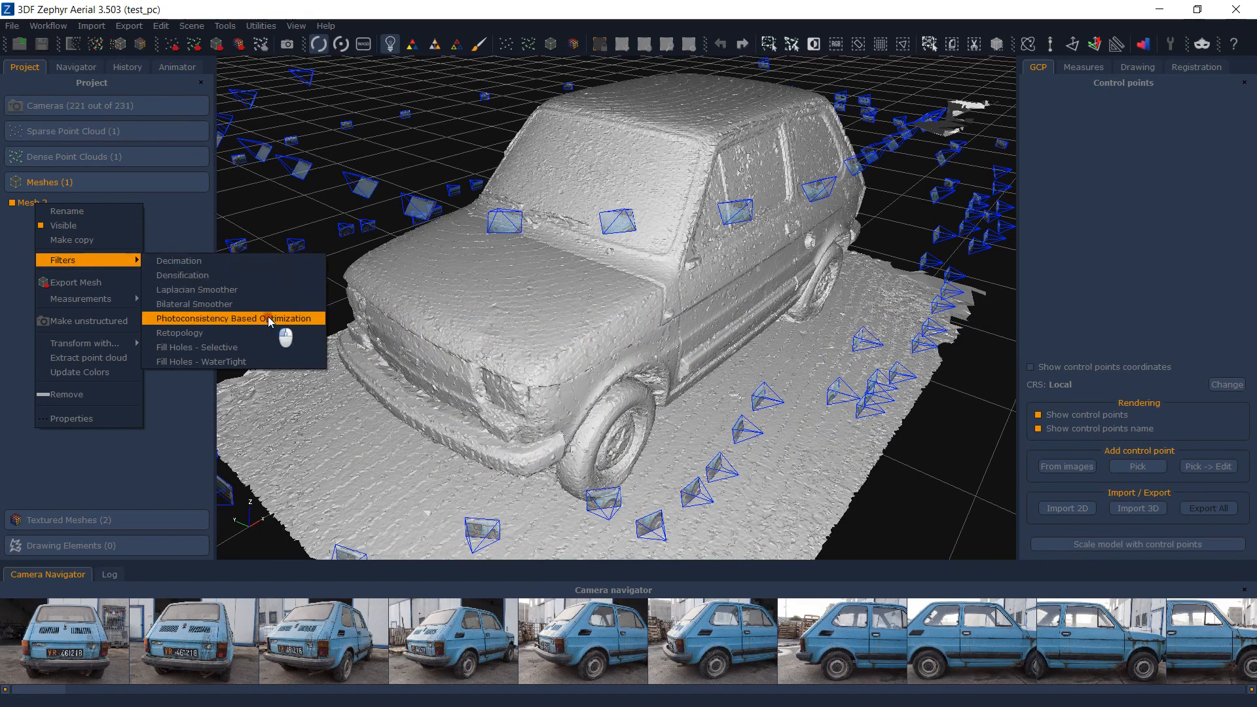
{"action": "left_click", "coordinate": [233, 318]}
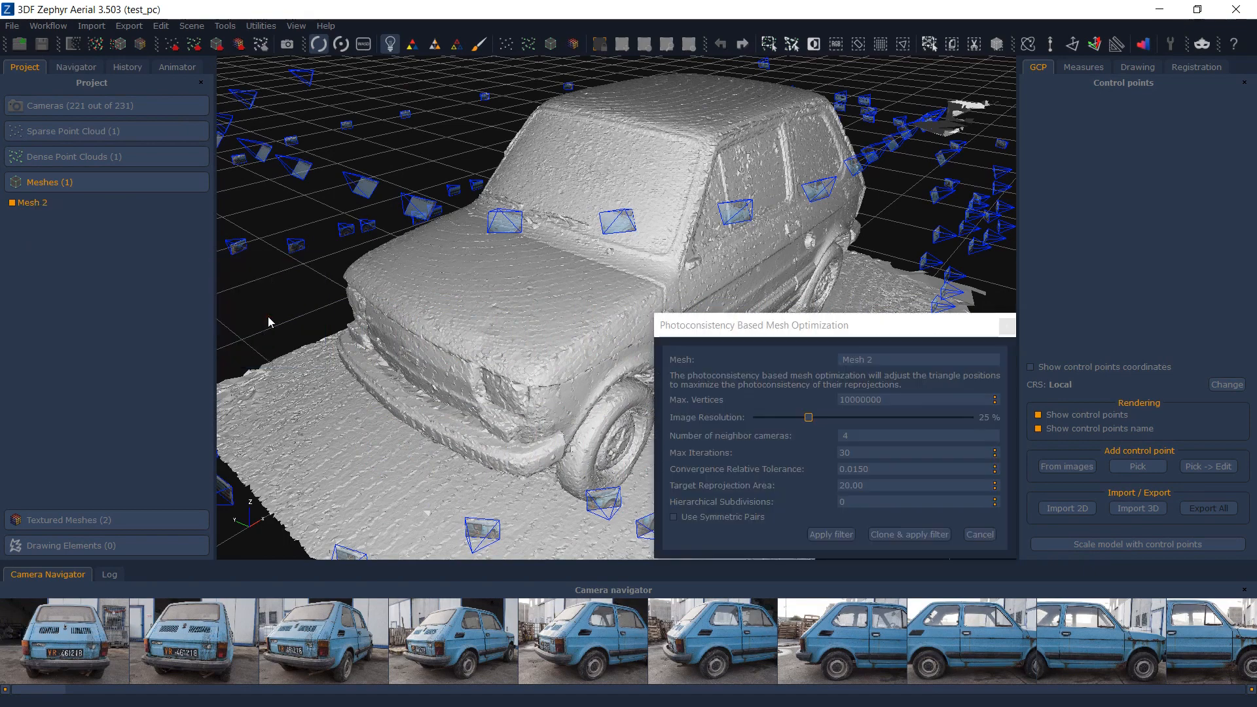
{"action": "left_click", "coordinate": [914, 501]}
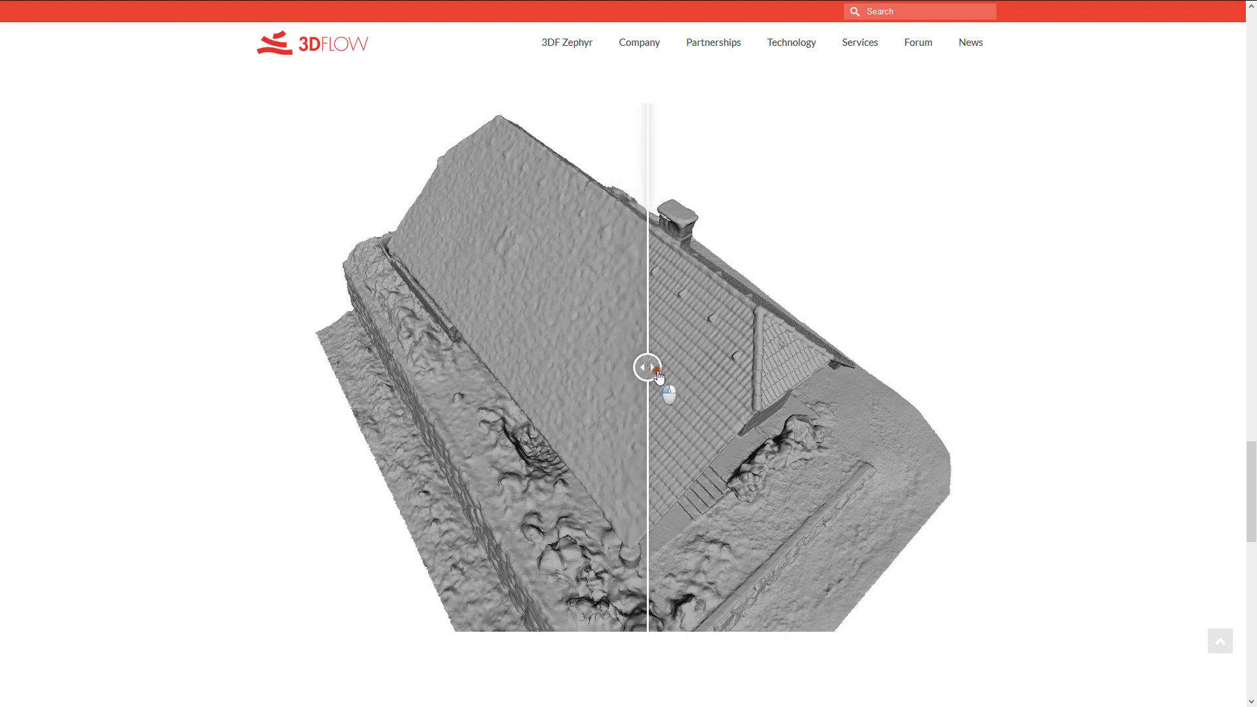
{"action": "left_click_drag", "start_coordinate": [647, 367], "coordinate": [950, 366]}
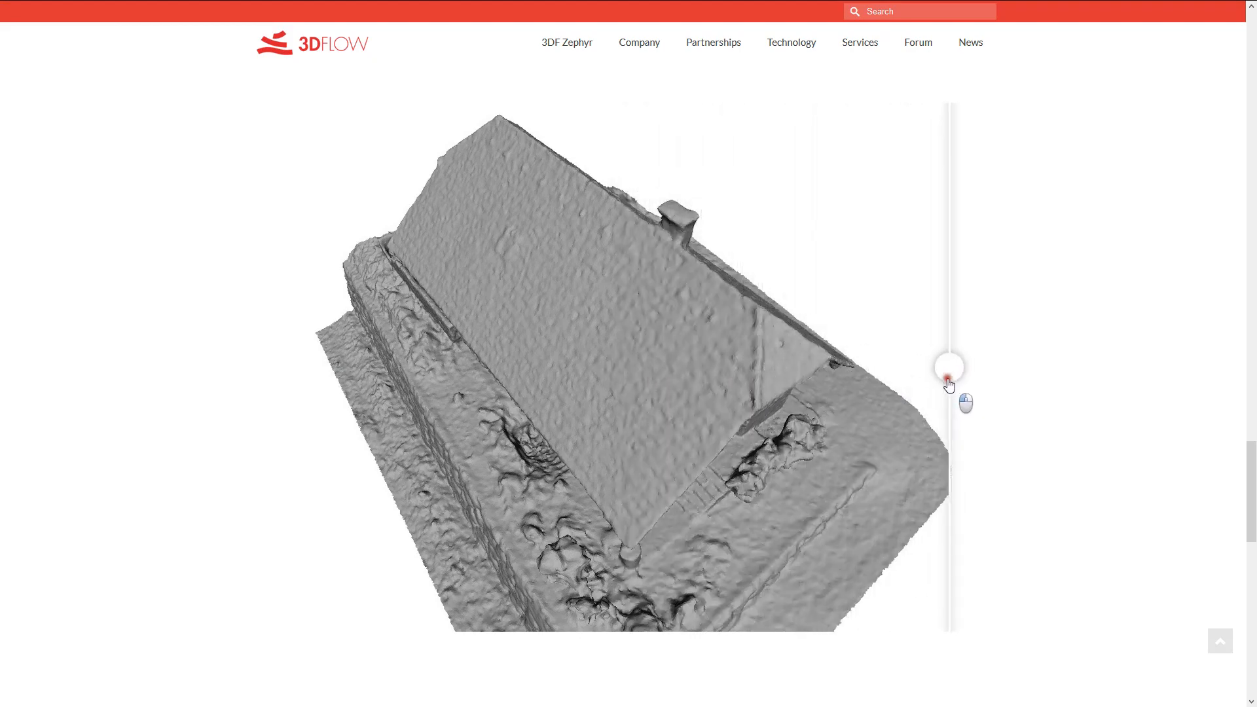
{"action": "left_click_drag", "start_coordinate": [950, 379], "coordinate": [587, 366]}
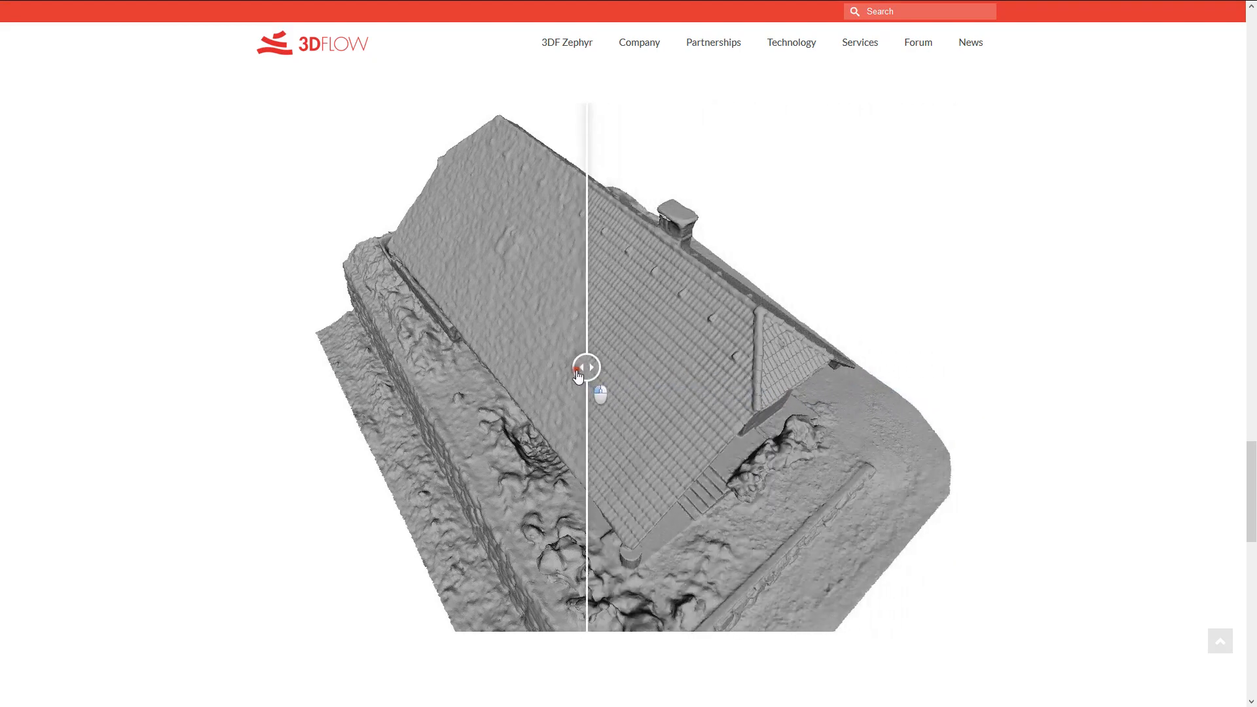